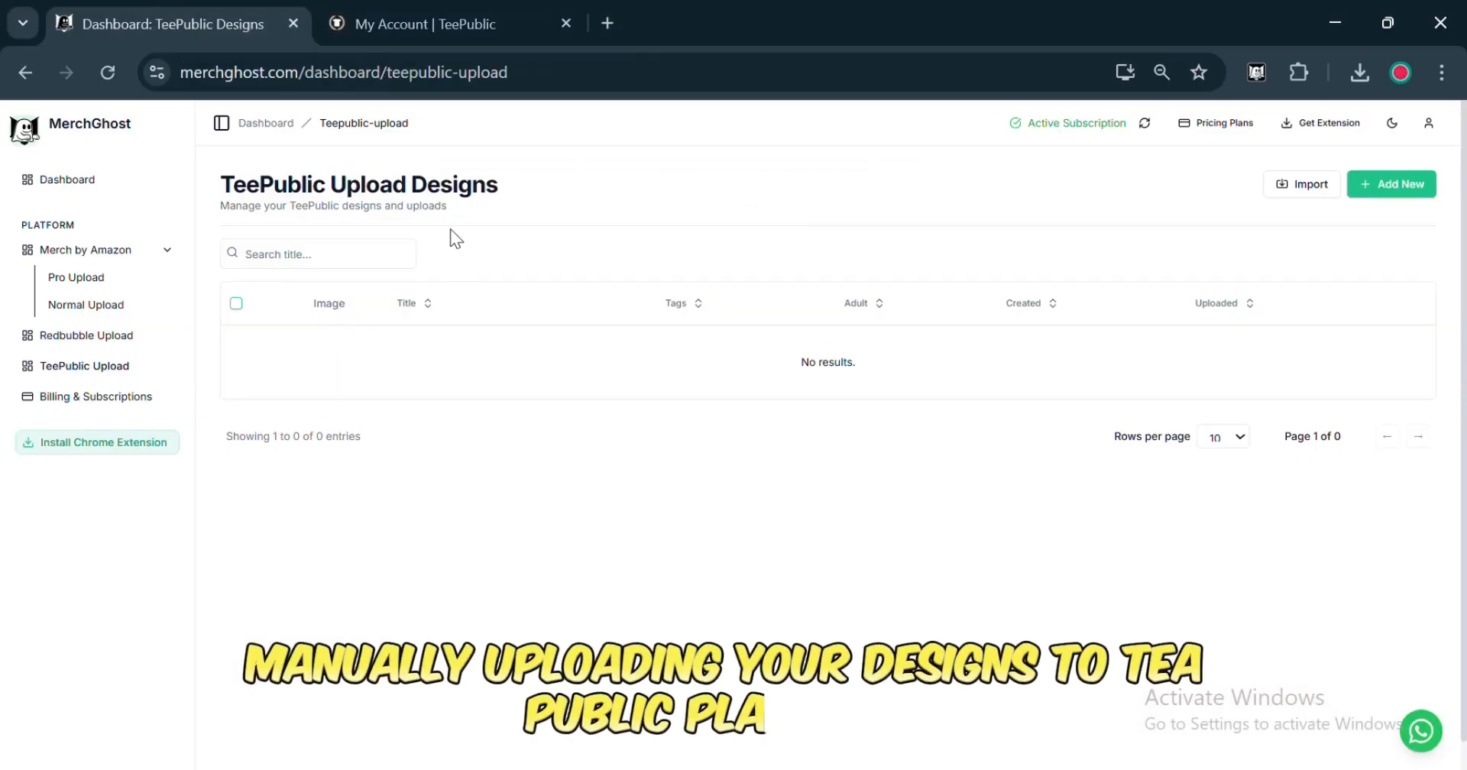
{"action": "mouse_move", "coordinate": [703, 164]}
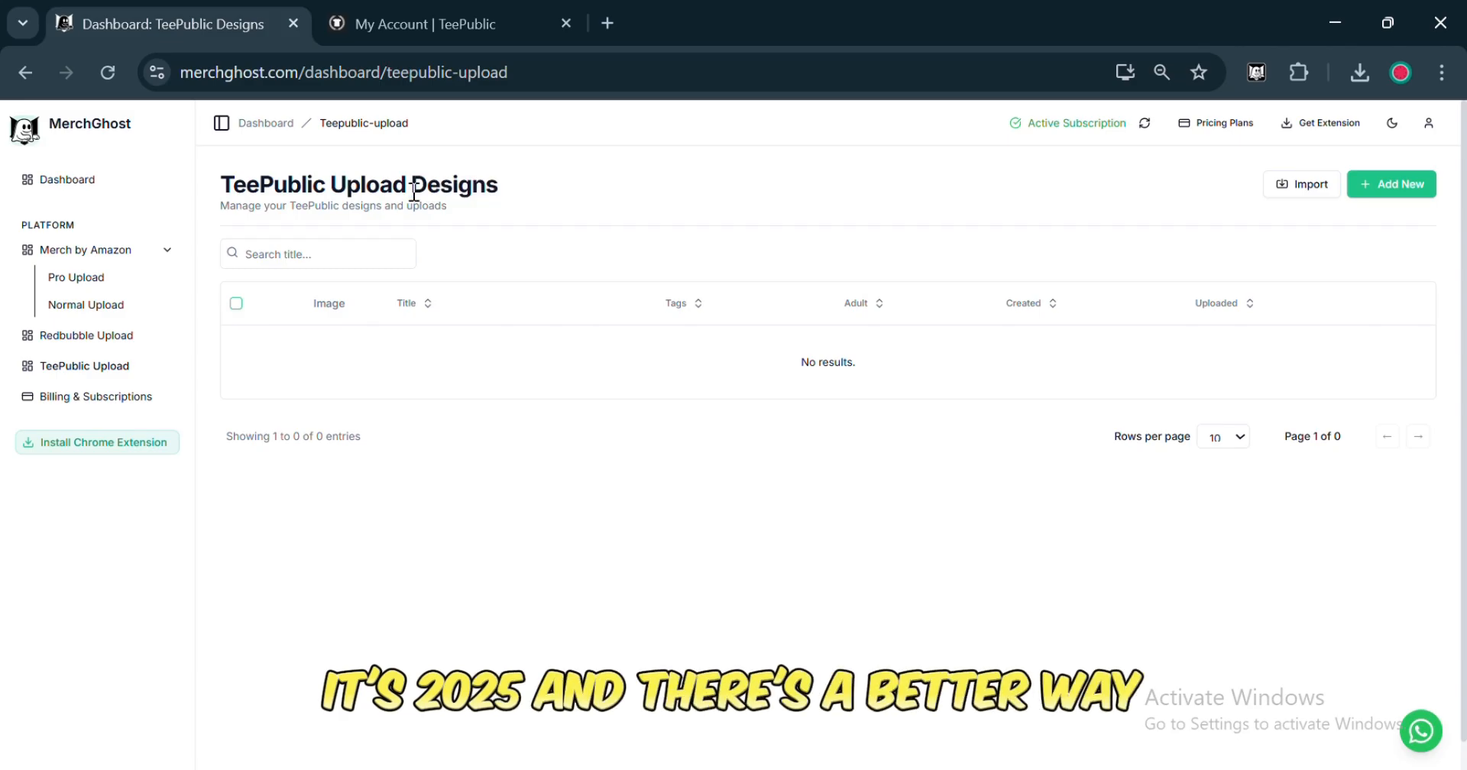
{"action": "mouse_move", "coordinate": [552, 222]}
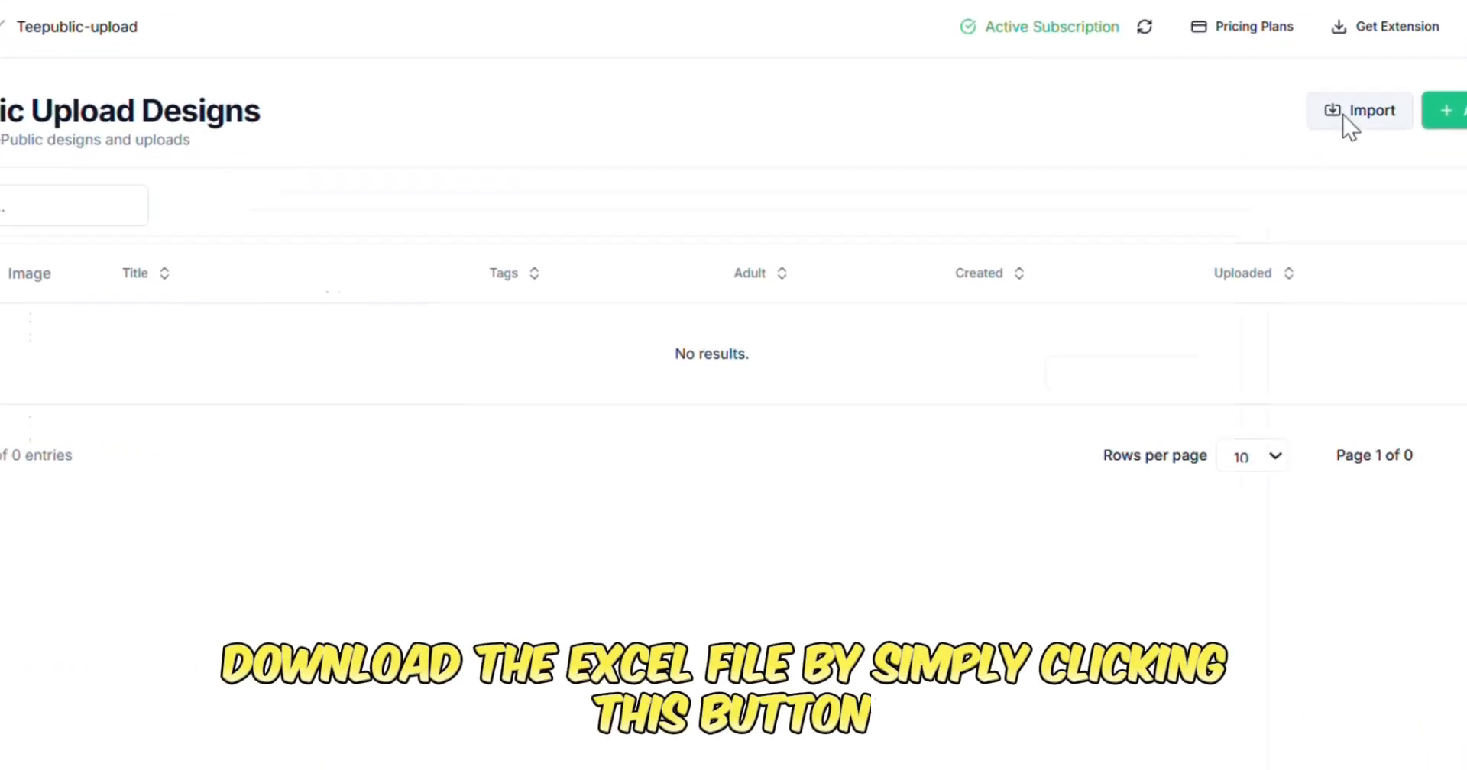
Download the TeePublic designs template from MerchGhost's Import TeePublic Designs page.
{"action": "left_click", "coordinate": [1359, 111]}
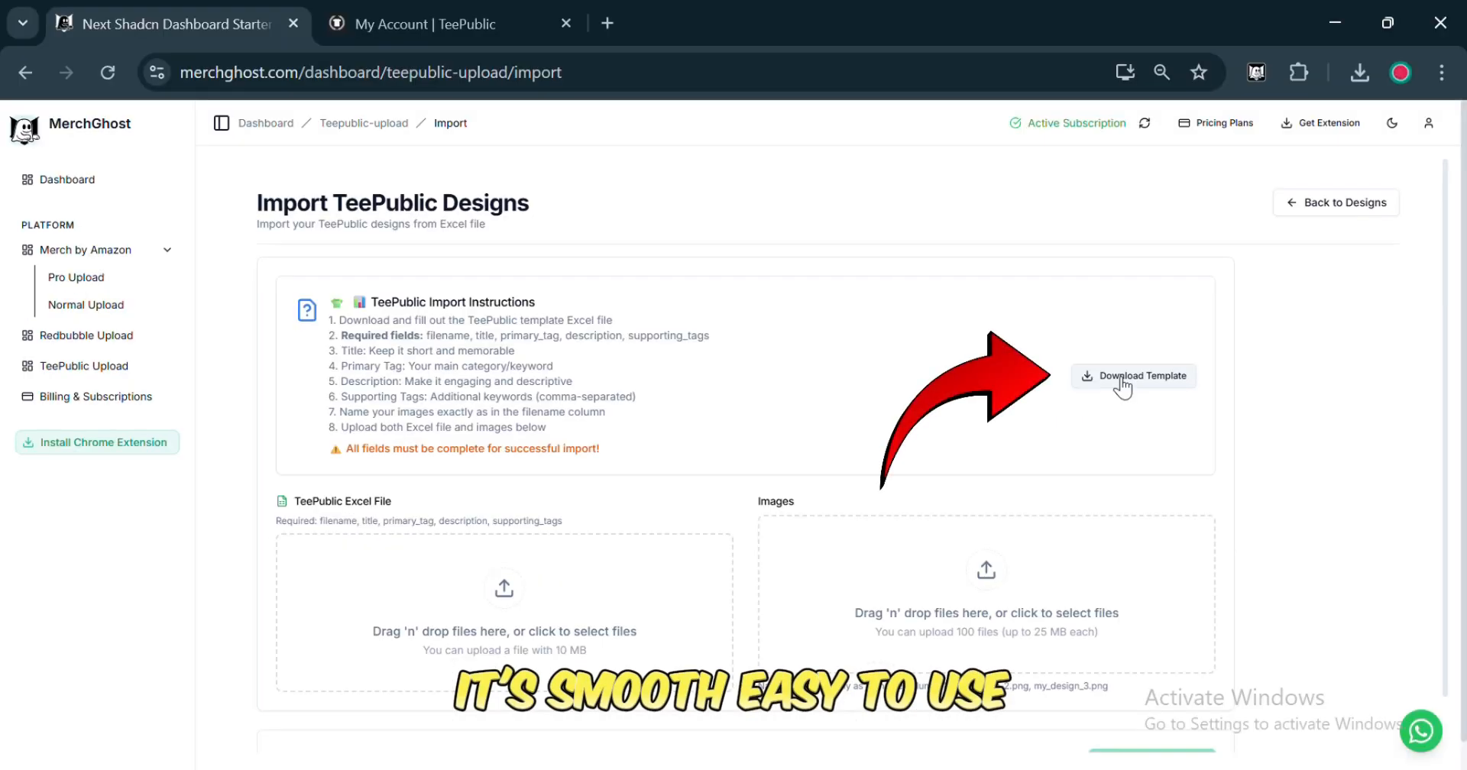
{"action": "left_click", "coordinate": [1133, 375]}
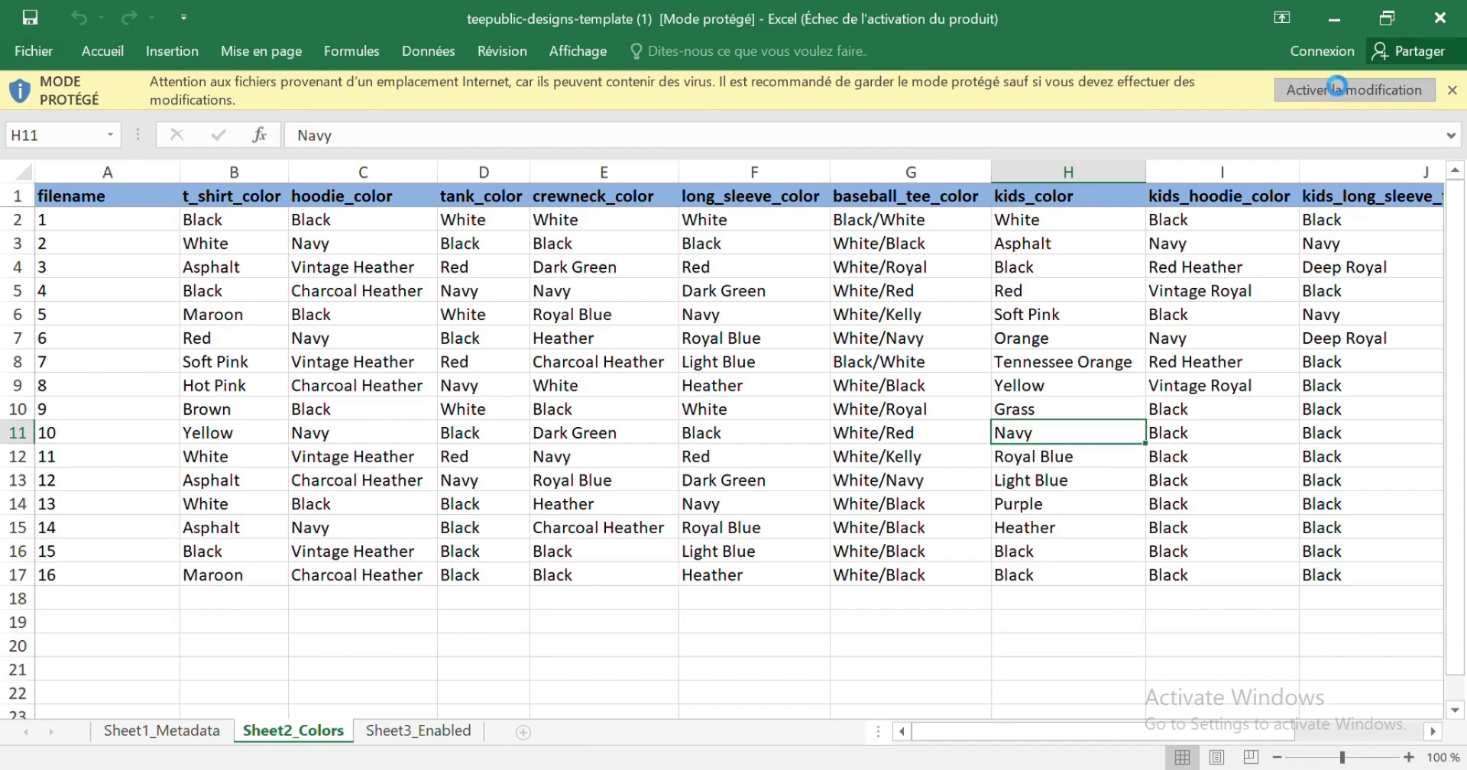
Enable editing of the template and review the Sheet1_Metadata, Sheet2_Colors and Sheet3_Enabled sheets.
{"action": "left_click", "coordinate": [1352, 88]}
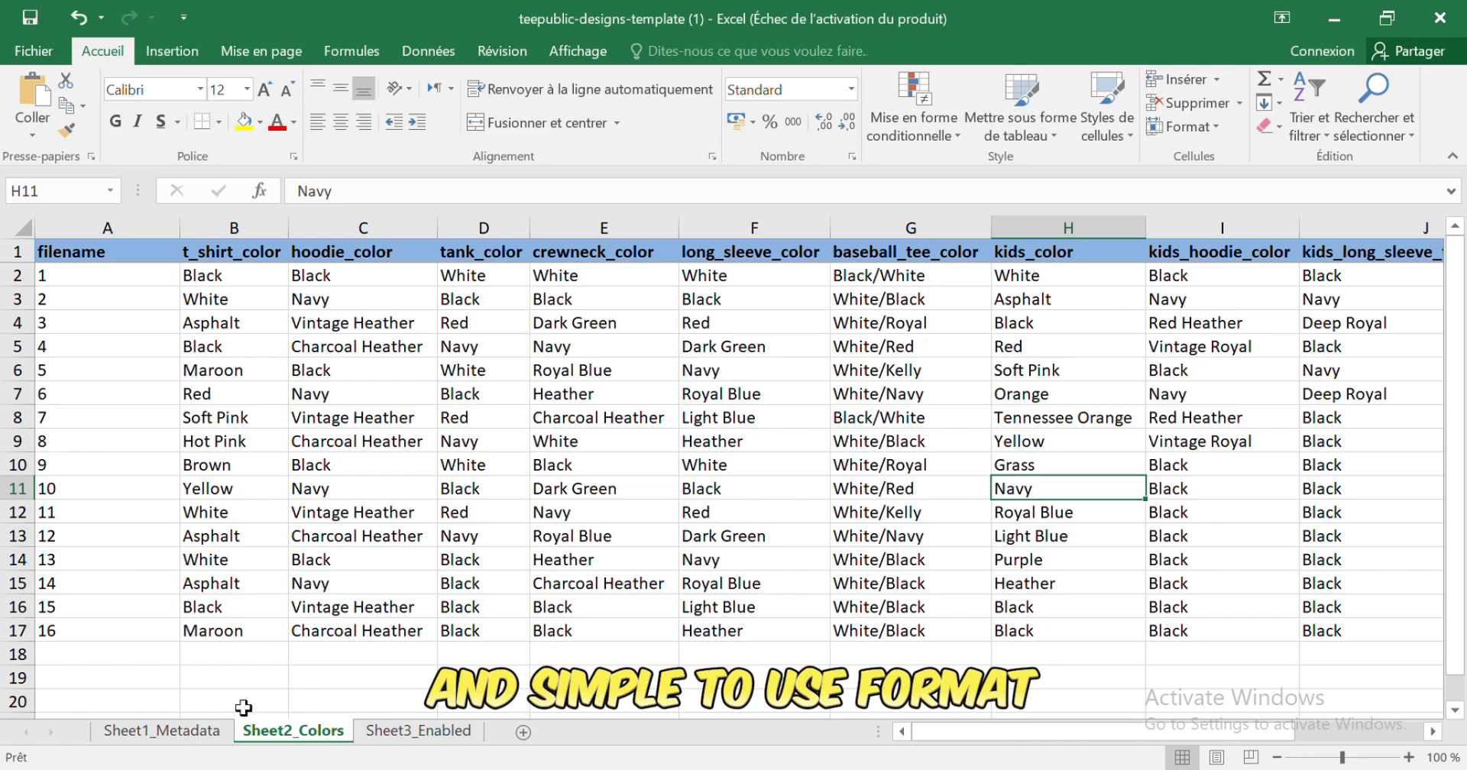
{"action": "left_click", "coordinate": [161, 731]}
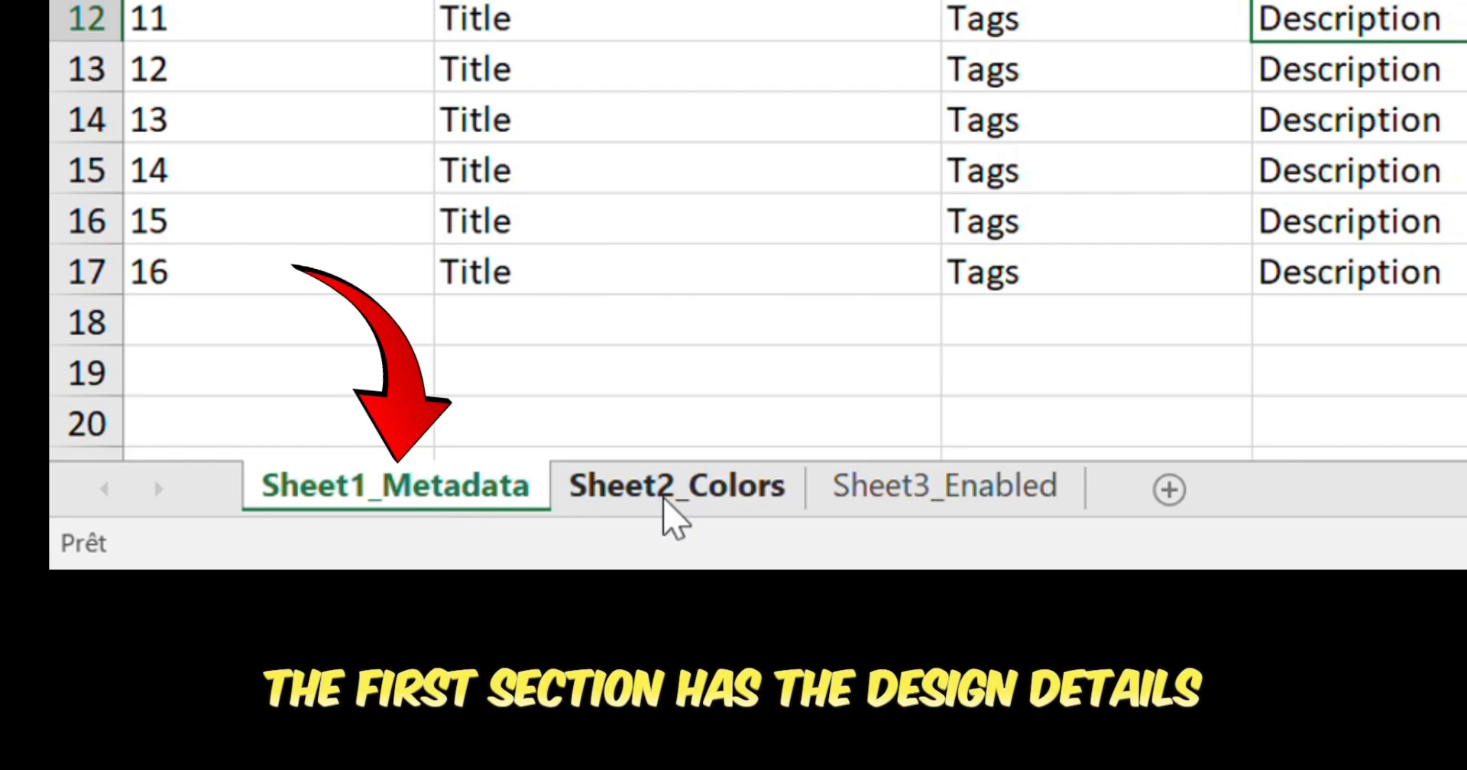
{"action": "left_click", "coordinate": [675, 484]}
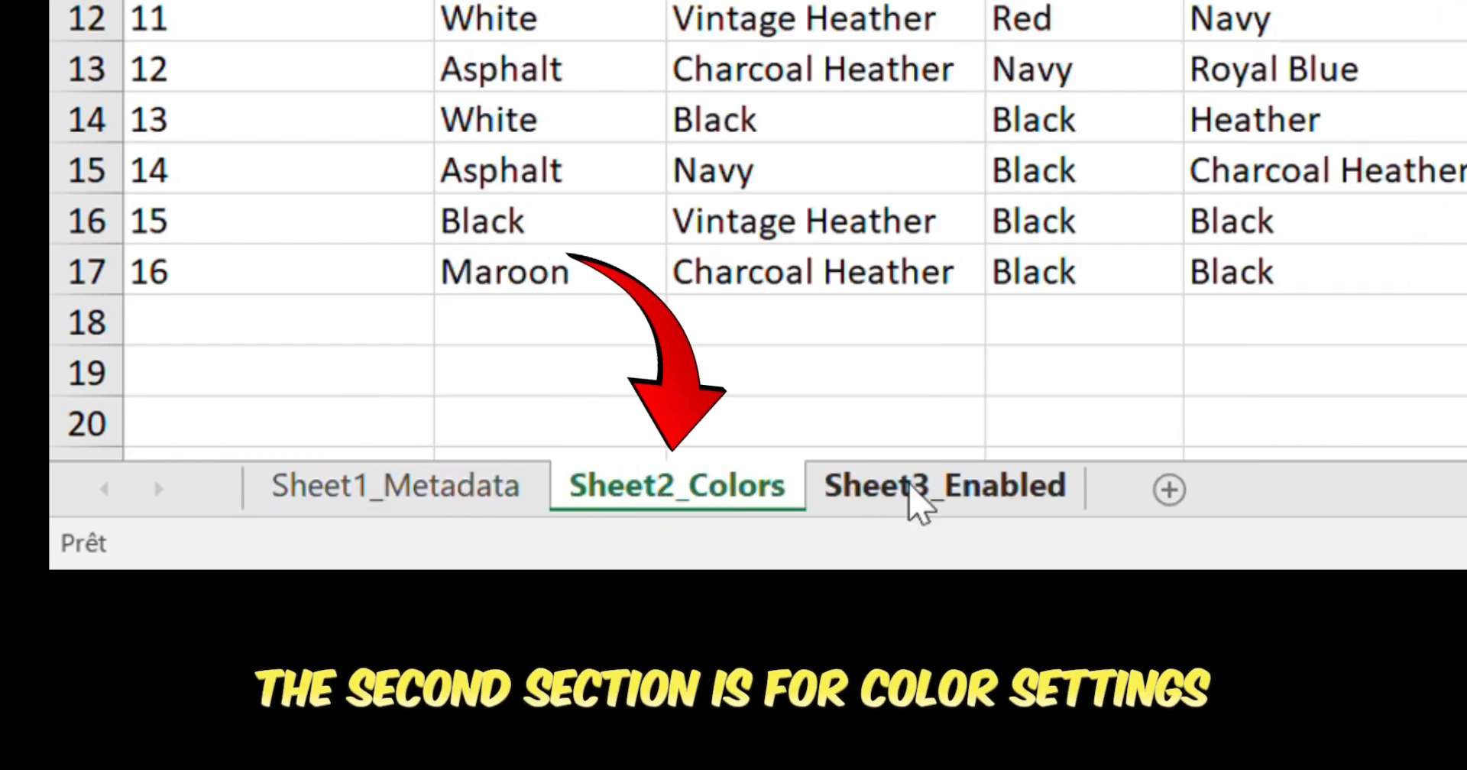
{"action": "left_click", "coordinate": [943, 485]}
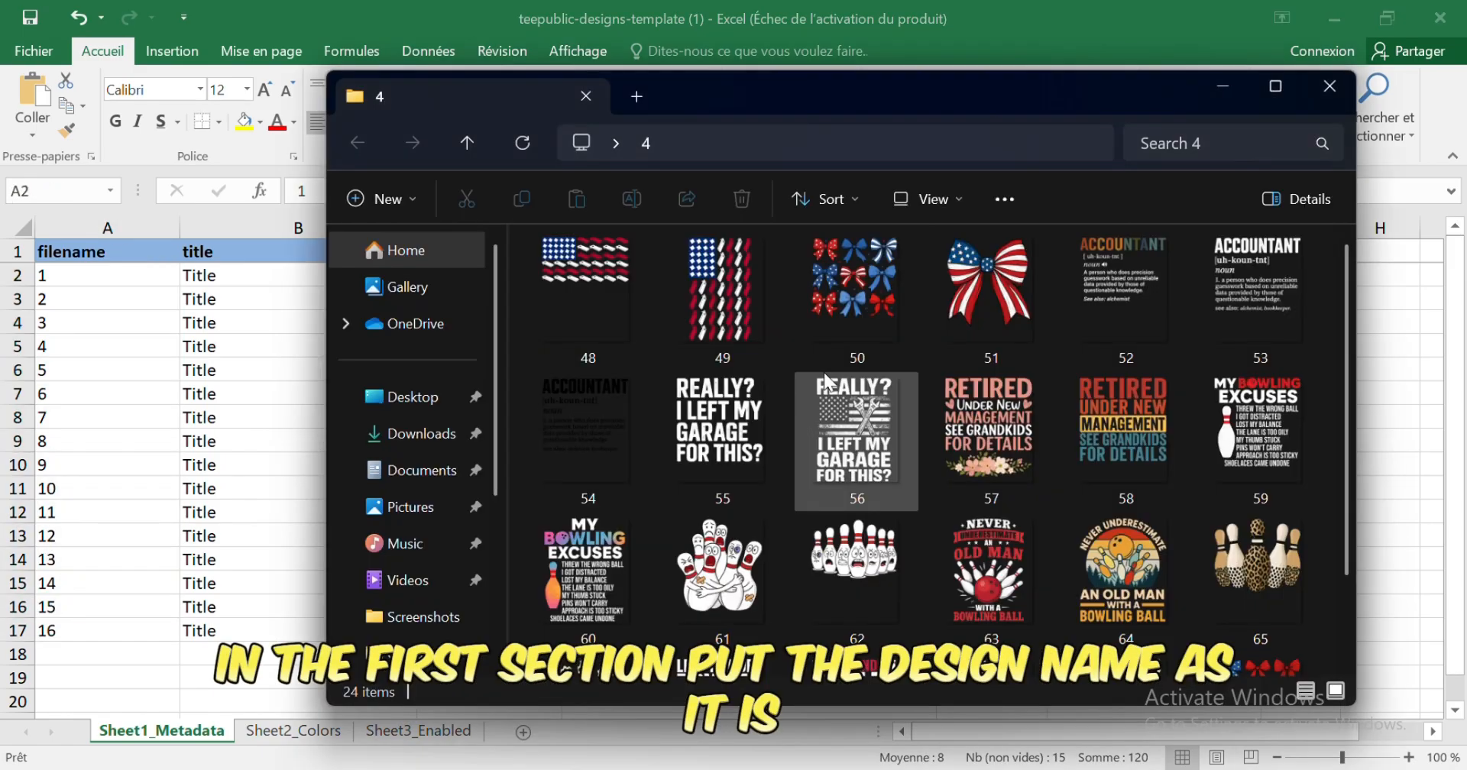
Check design image 48's filename and begin filling design details in the template.
{"action": "left_click", "coordinate": [587, 285]}
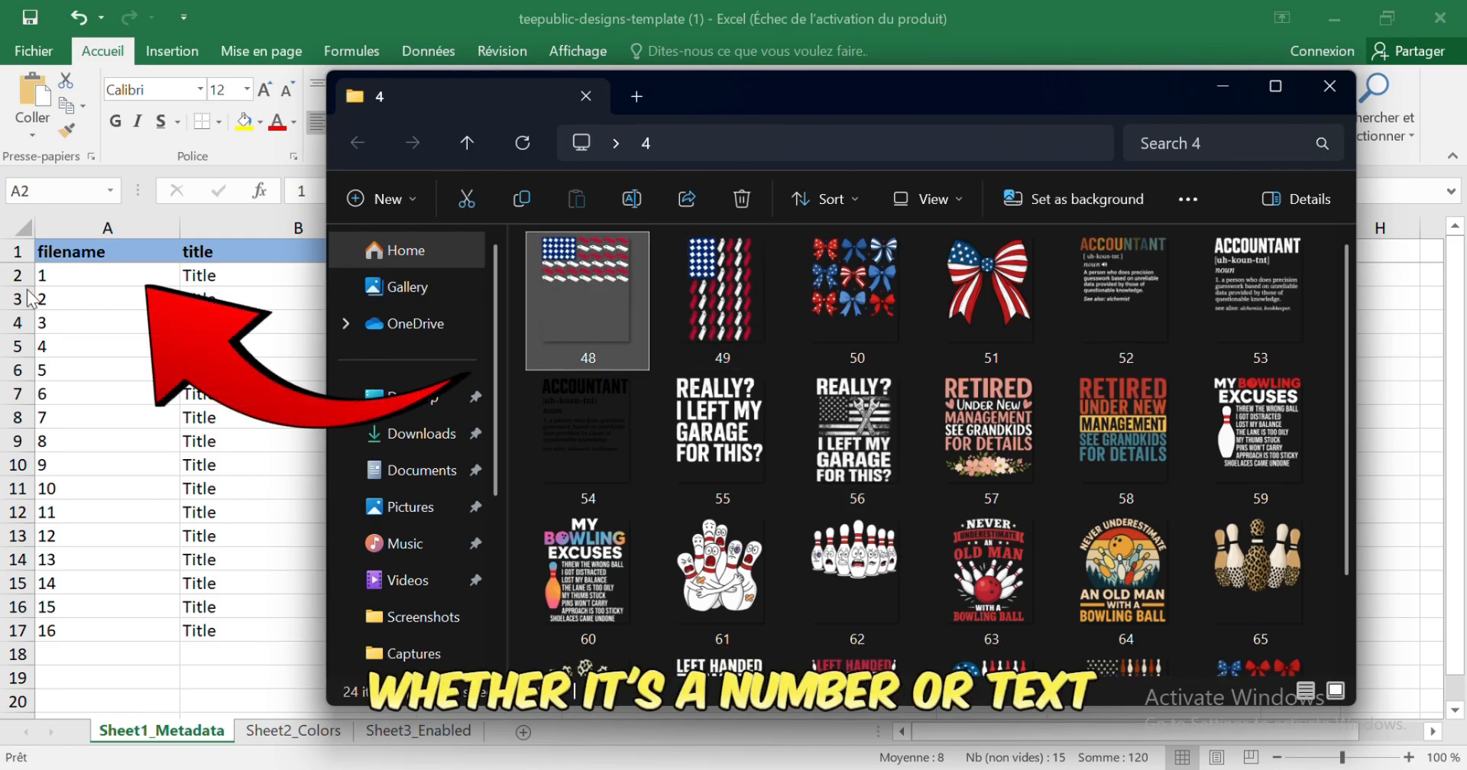
{"action": "left_click", "coordinate": [1328, 85]}
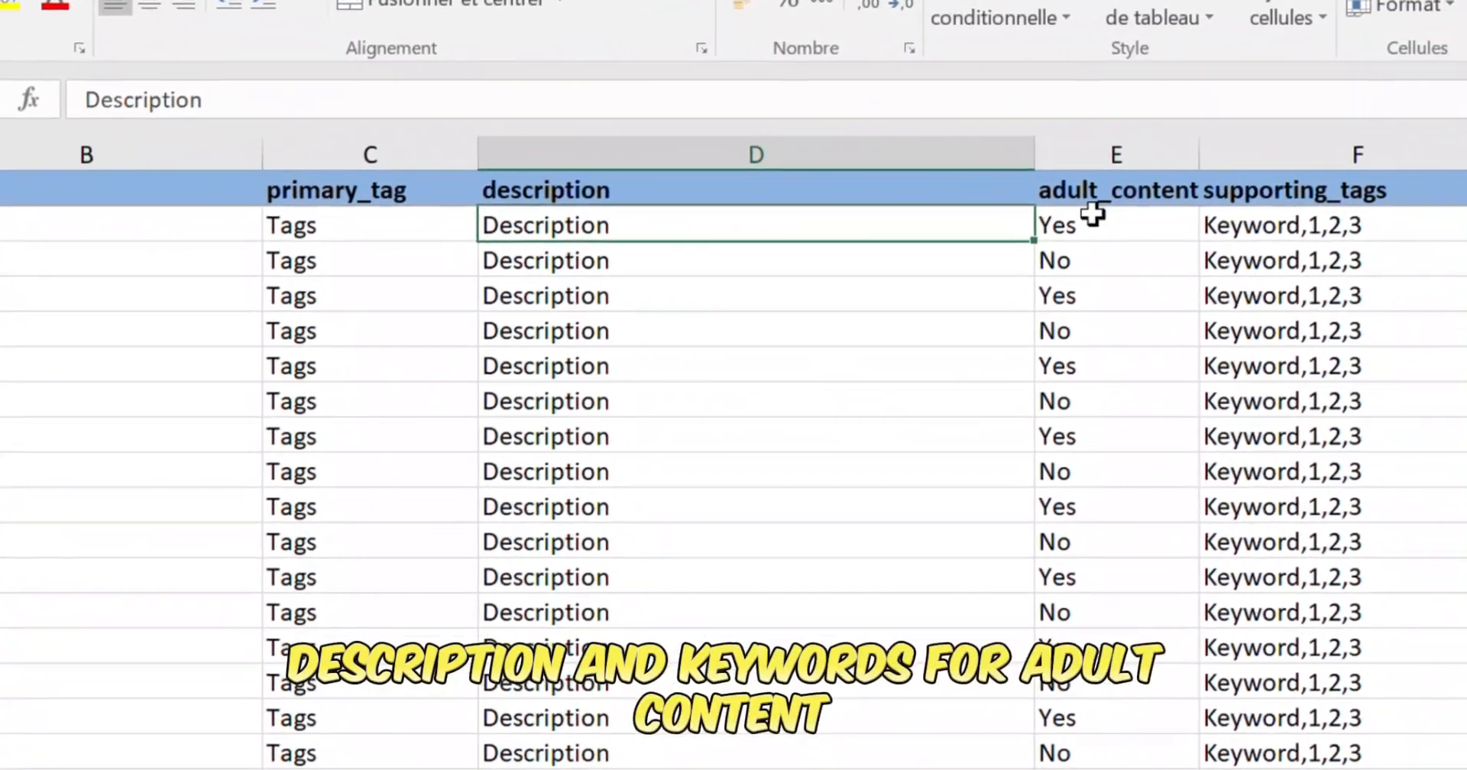
{"action": "left_click", "coordinate": [1087, 222]}
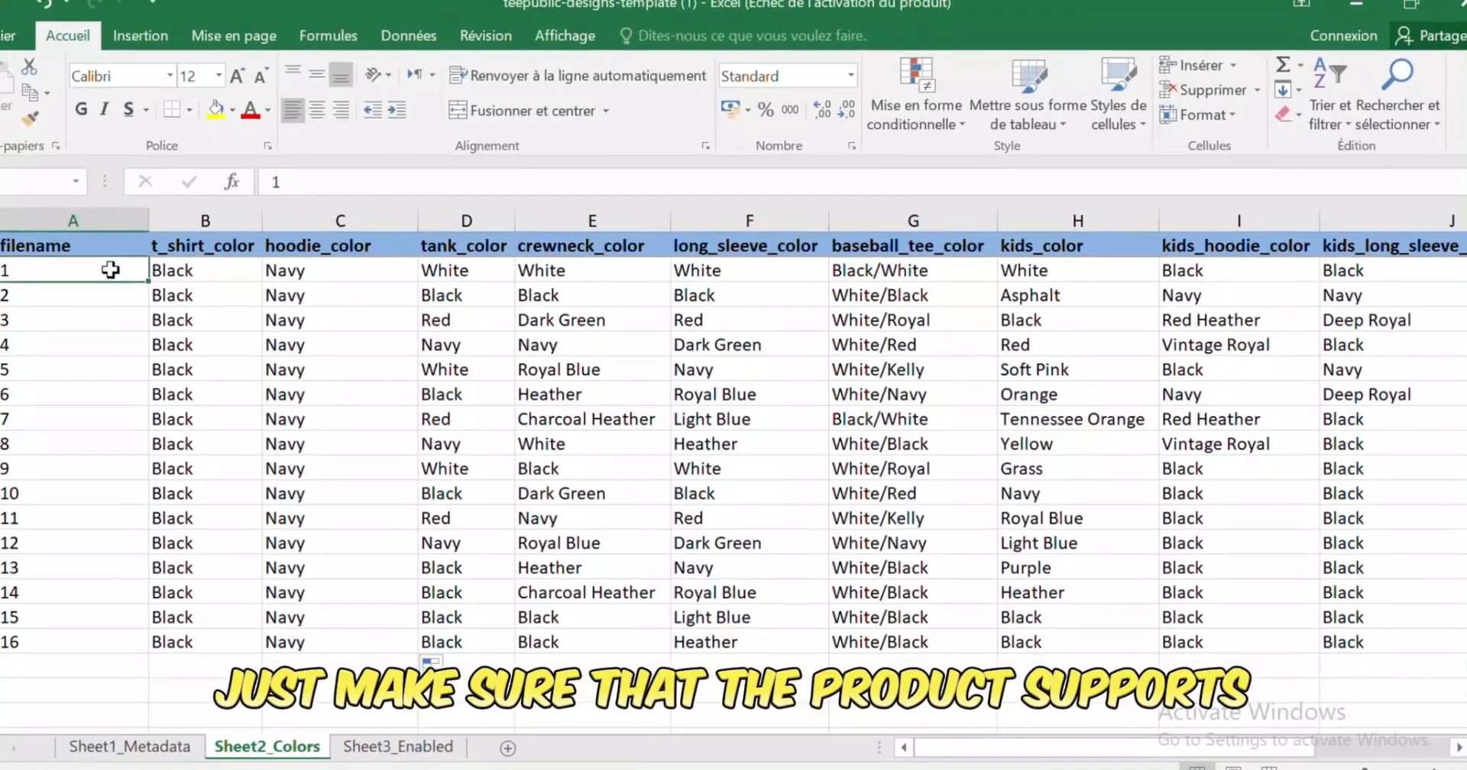
{"action": "left_click", "coordinate": [130, 746]}
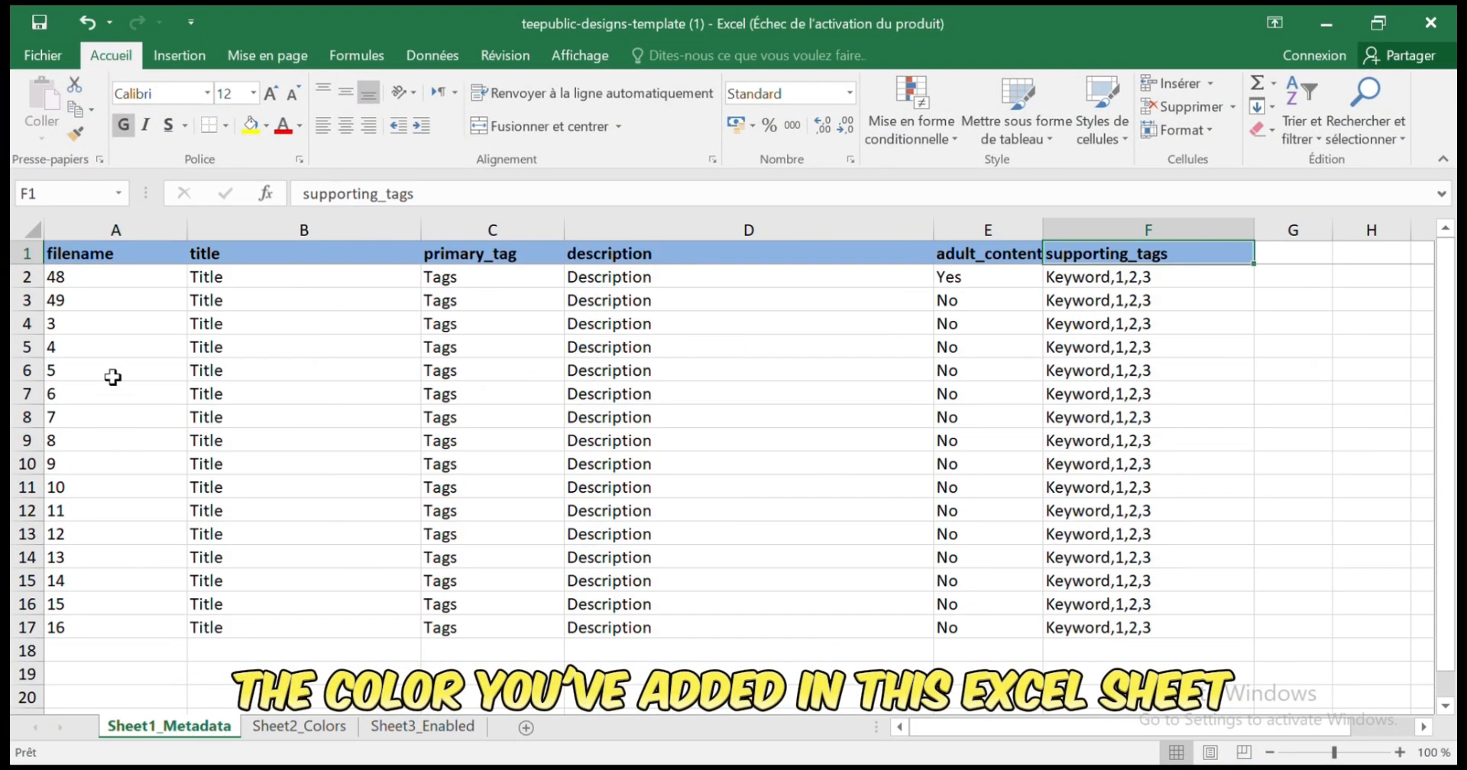
{"action": "left_click", "coordinate": [292, 731]}
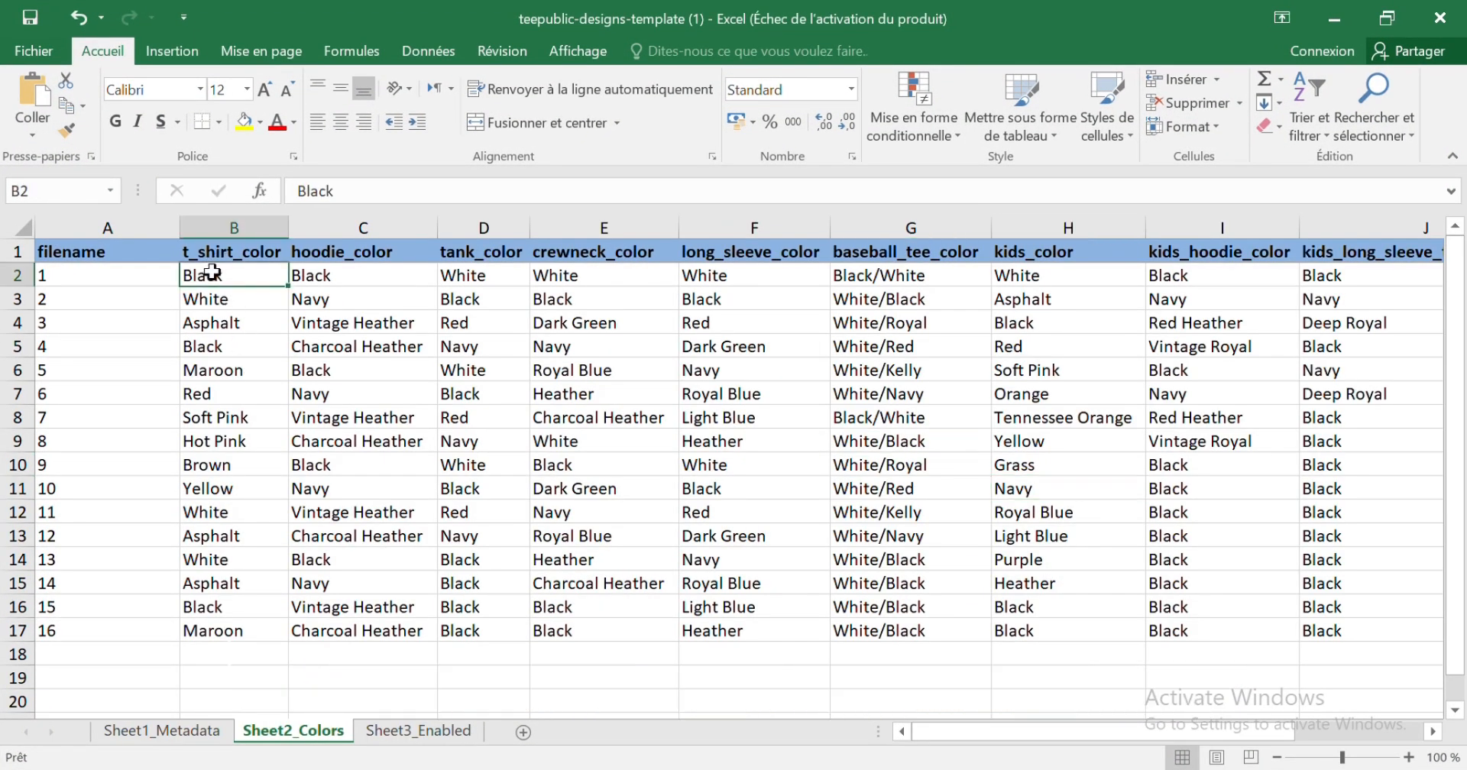
{"action": "left_click", "coordinate": [233, 250]}
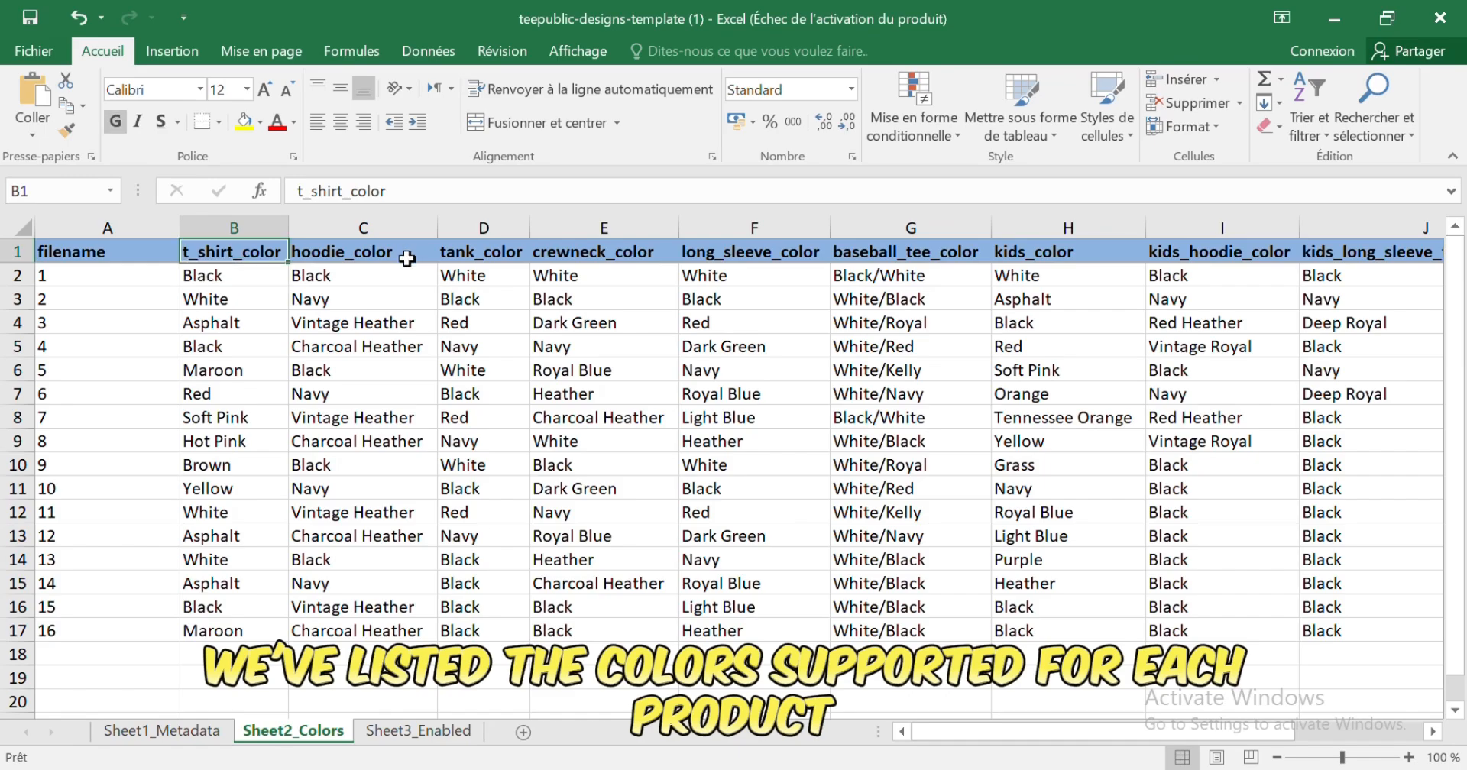
{"action": "left_click", "coordinate": [233, 275]}
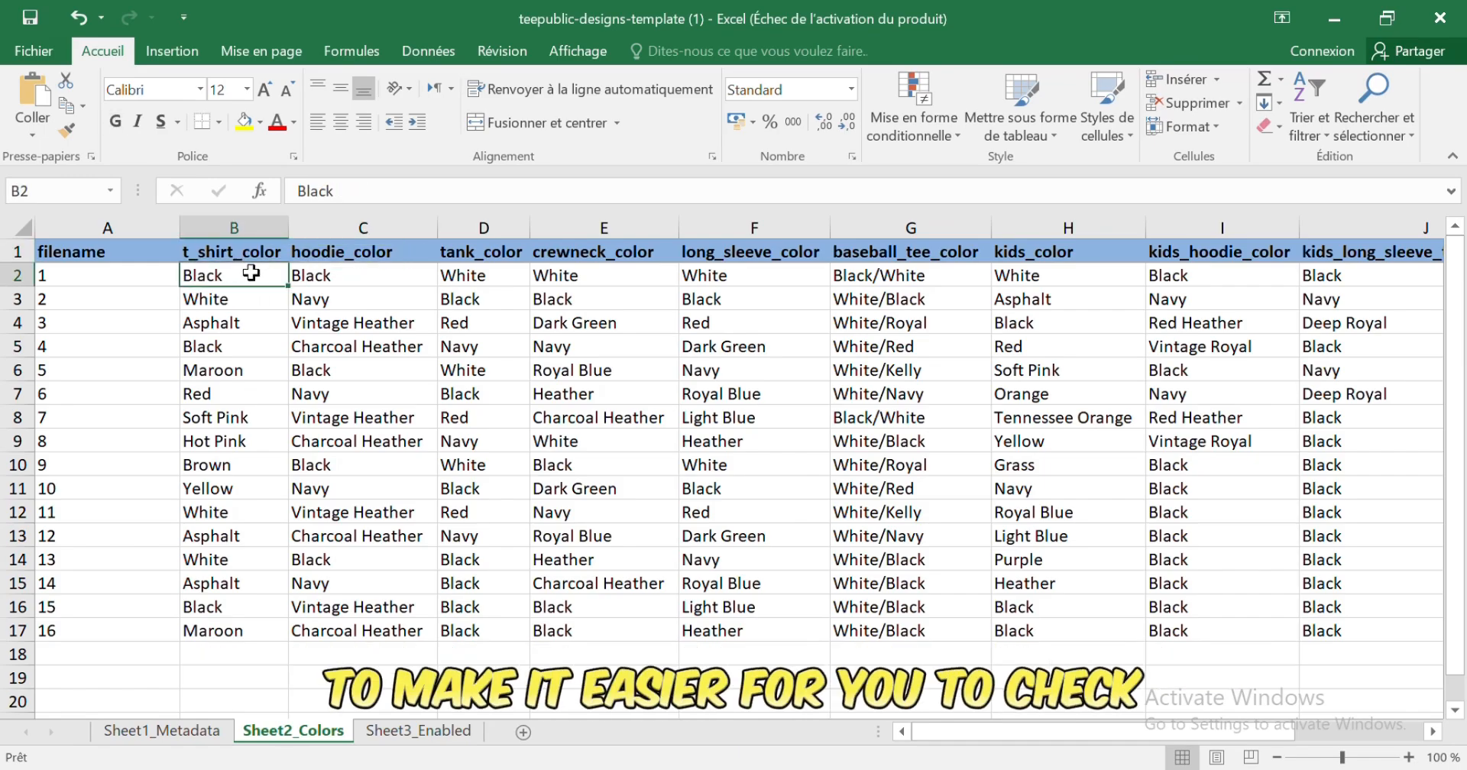
{"action": "left_click", "coordinate": [418, 731]}
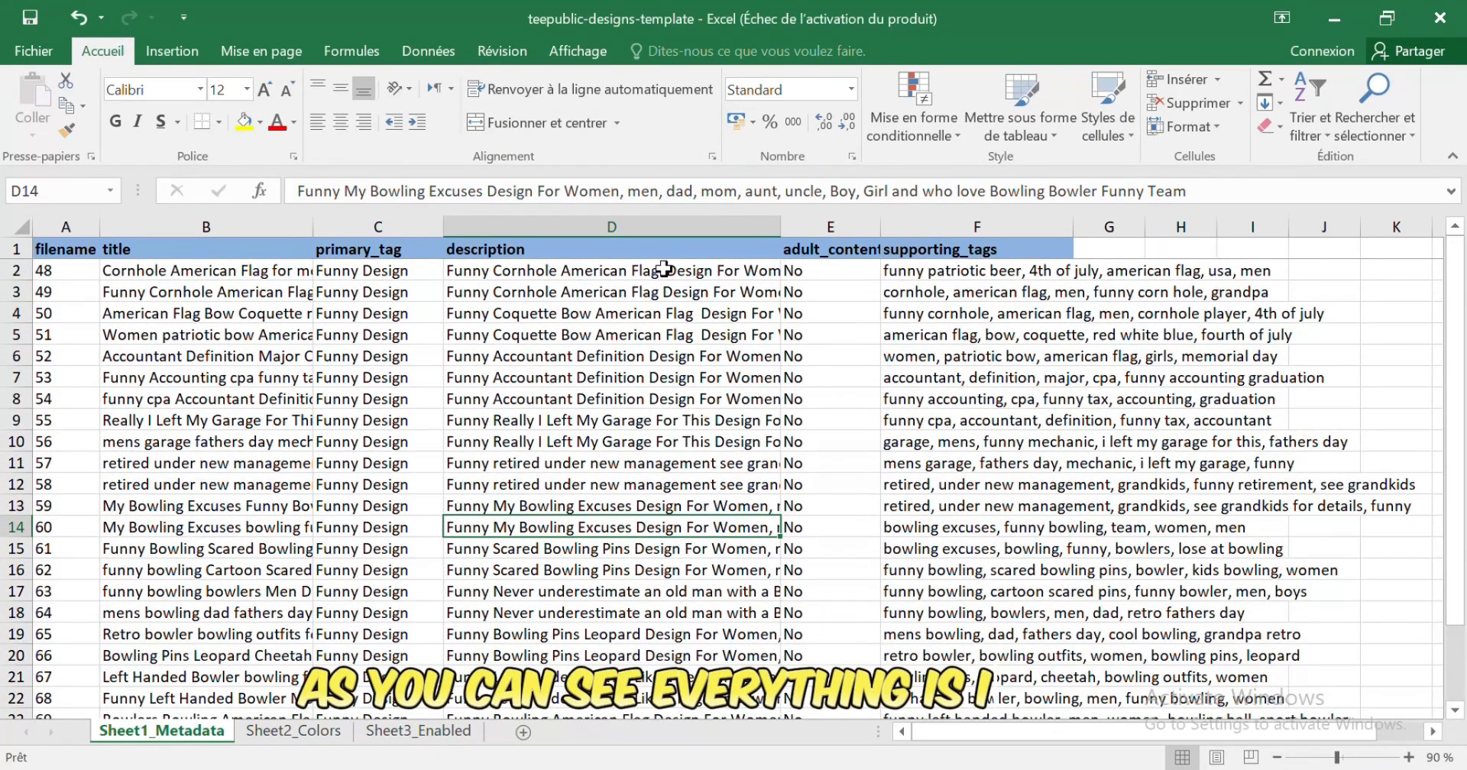
Inspect the metadata supporting_tags column, then review the product colours in Sheet2_Colors.
{"action": "left_click", "coordinate": [205, 227]}
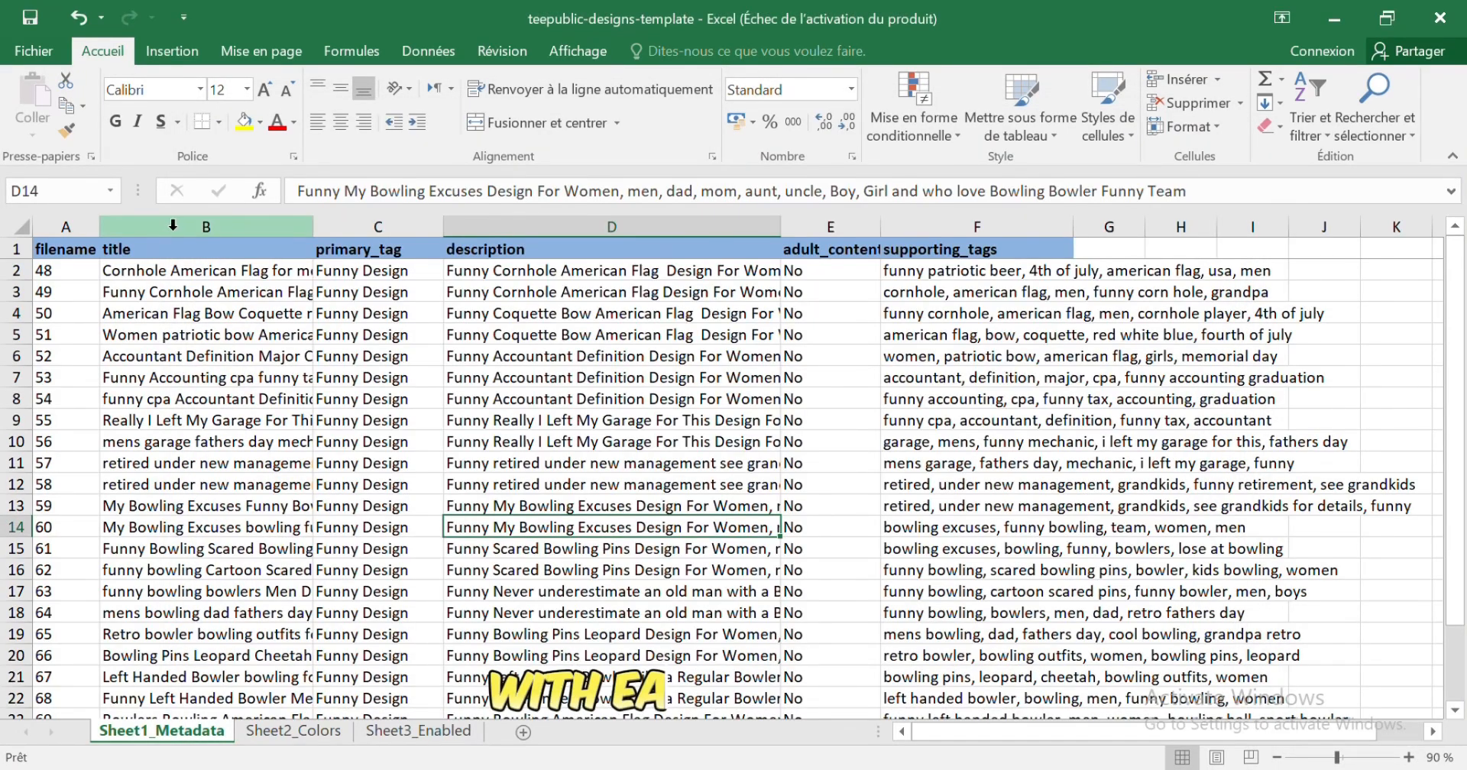
{"action": "left_click", "coordinate": [976, 249]}
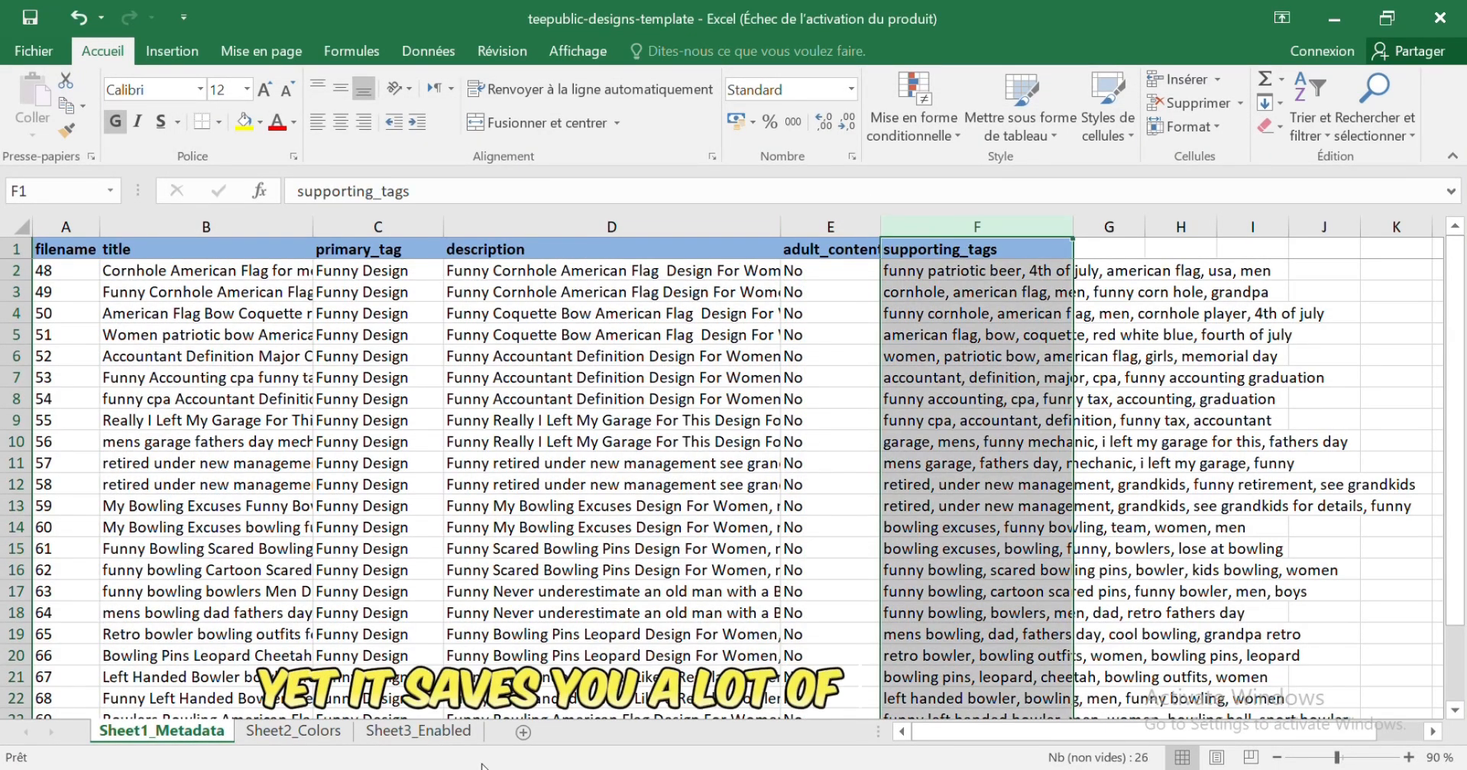
{"action": "left_click", "coordinate": [292, 732]}
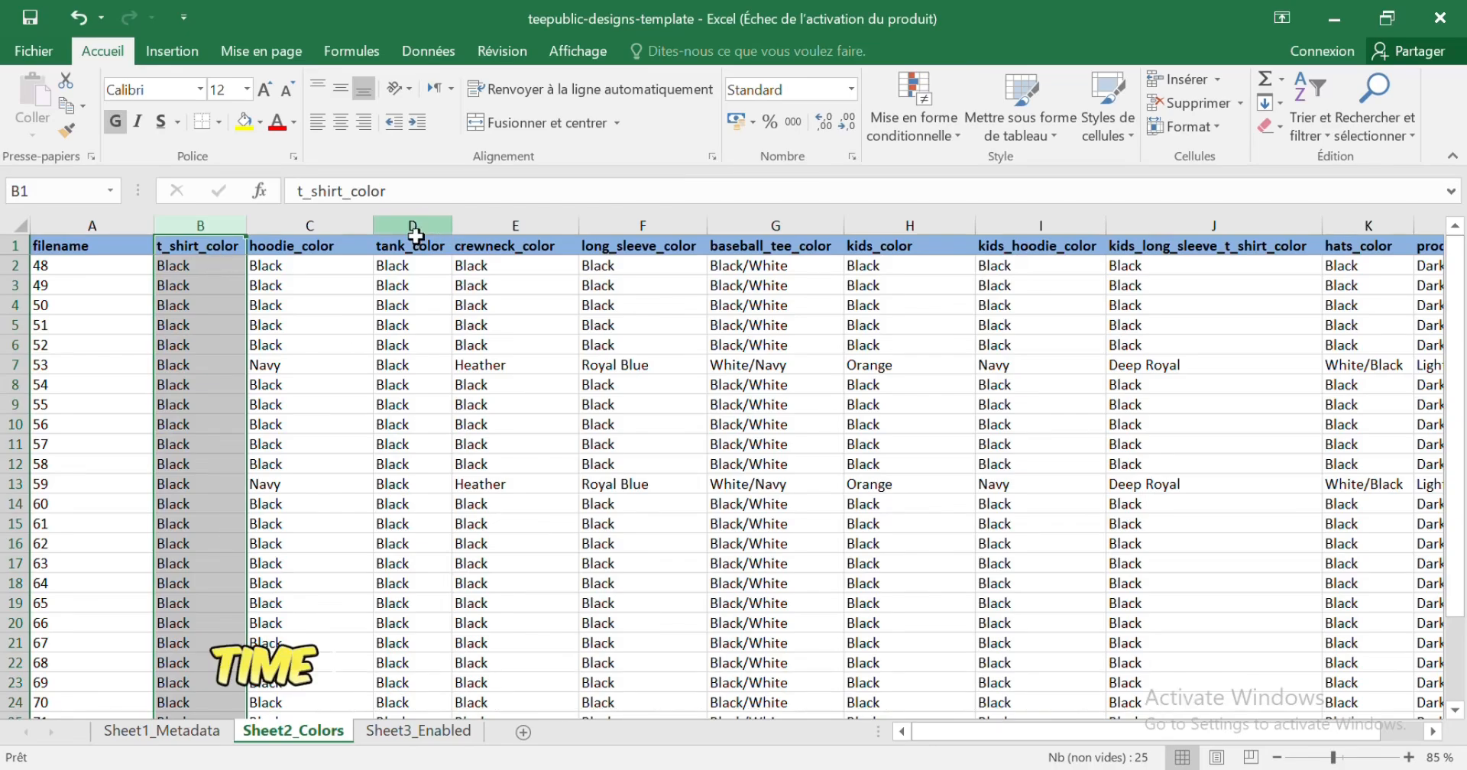
{"action": "left_click", "coordinate": [418, 731]}
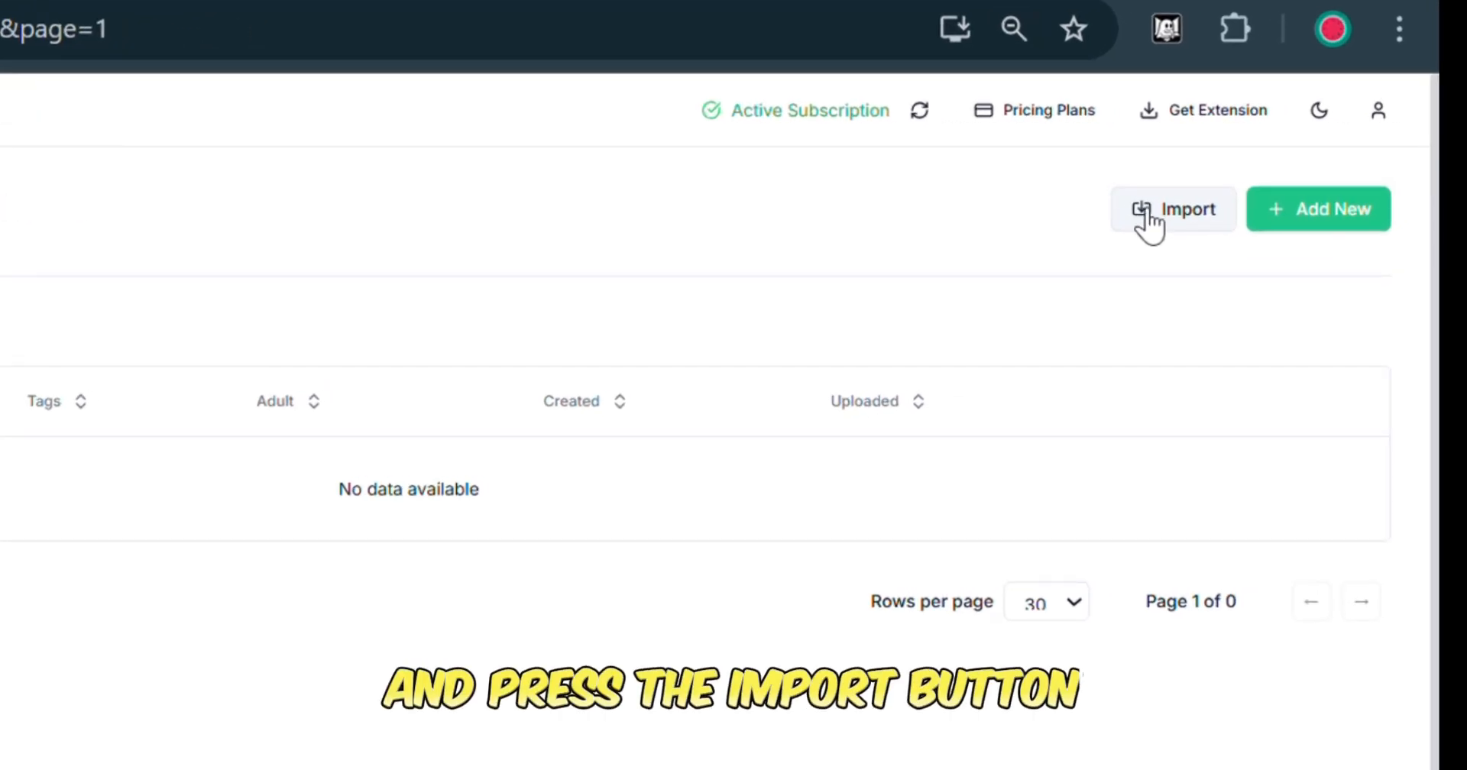
Load the filled template as the TeePublic Excel file and check the matched-designs preview.
{"action": "left_click", "coordinate": [1174, 209]}
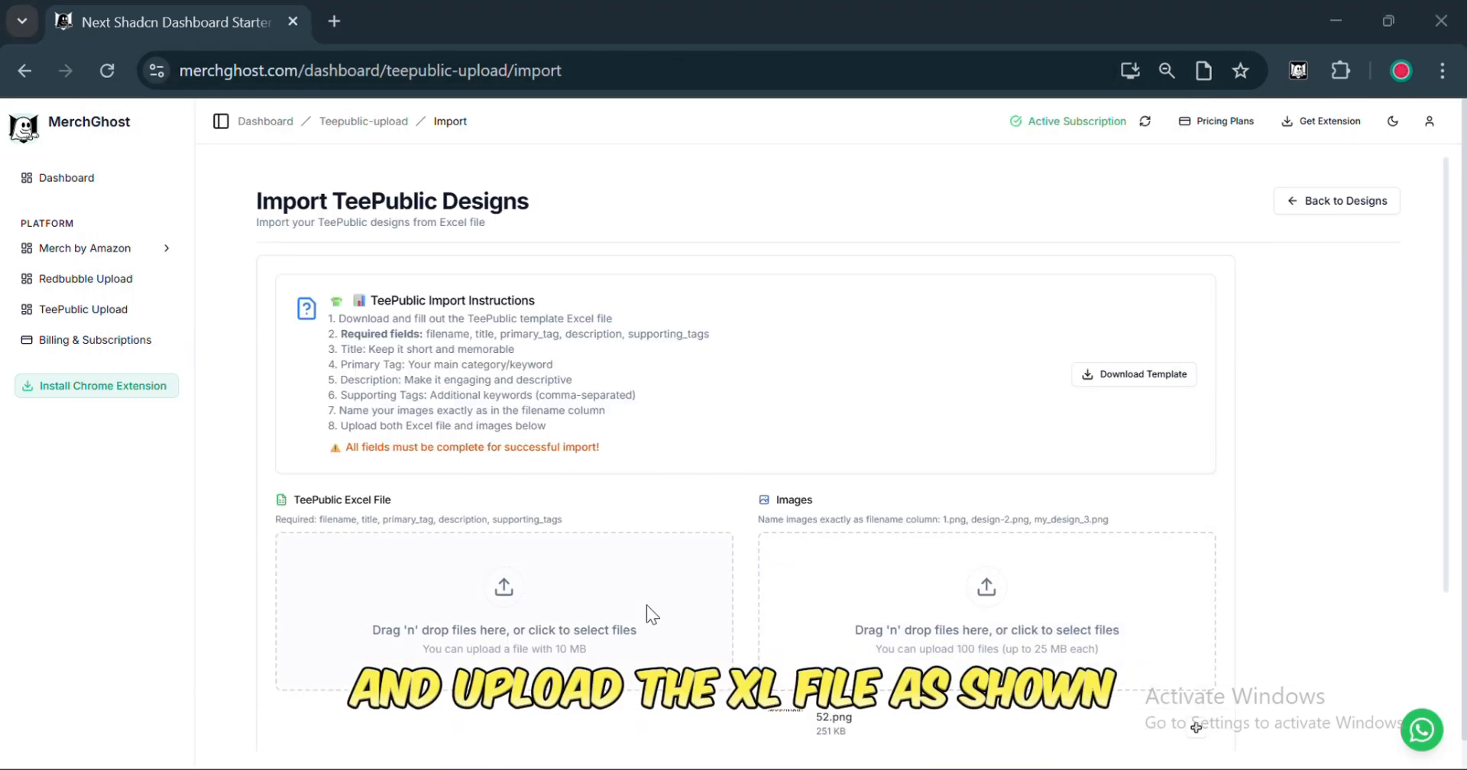
{"action": "left_click", "coordinate": [504, 613]}
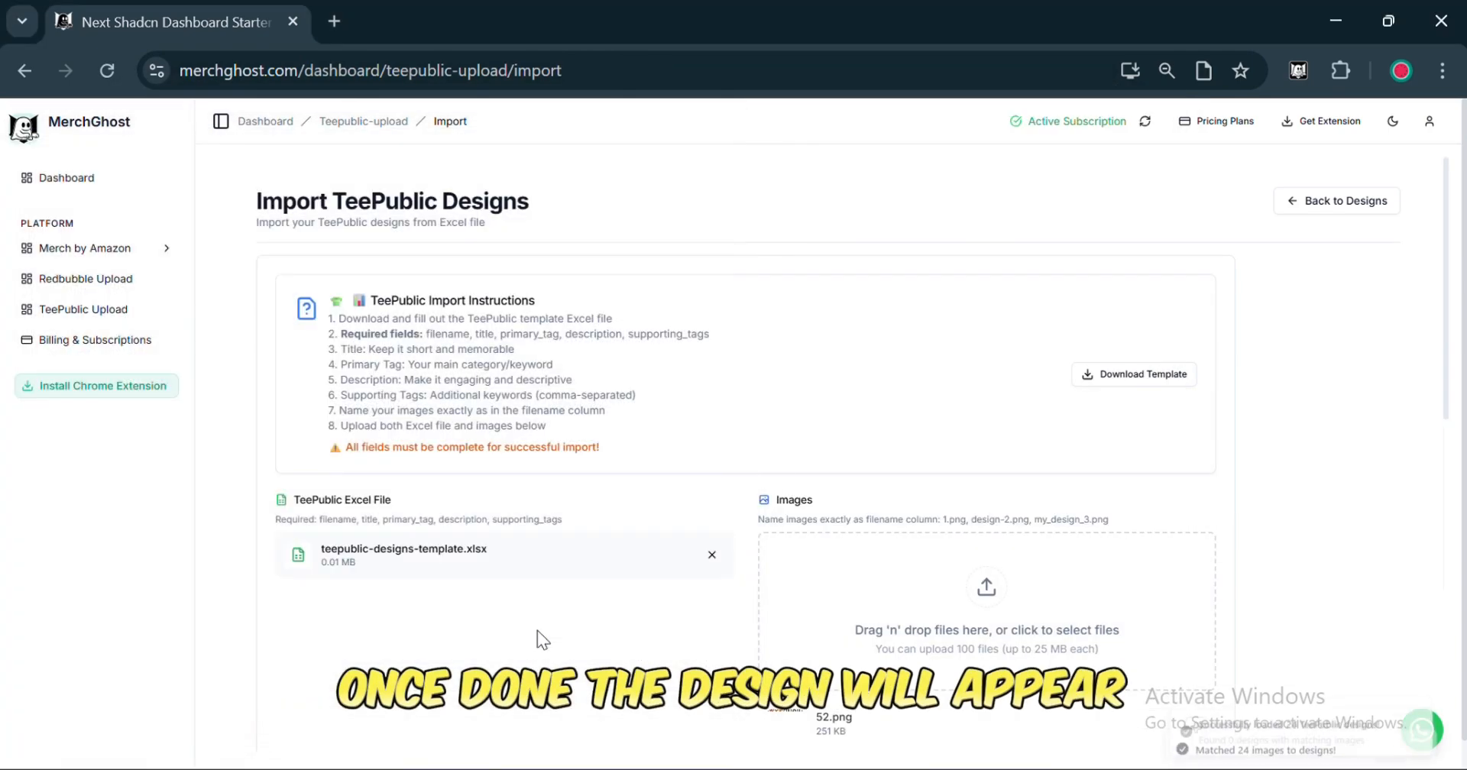
{"action": "scroll", "scroll_direction": "down", "scroll_amount": 3}
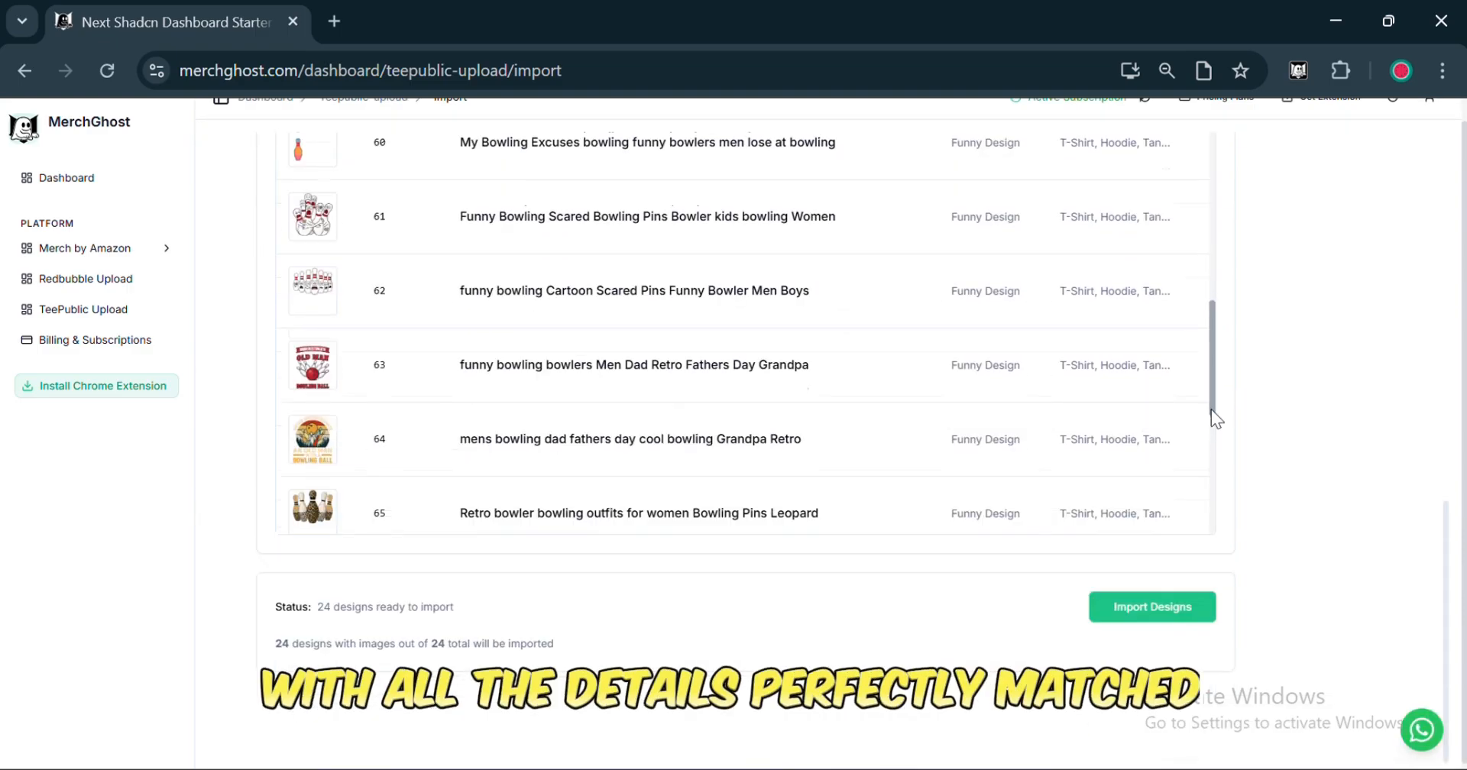
{"action": "scroll", "scroll_direction": "up", "scroll_amount": 3}
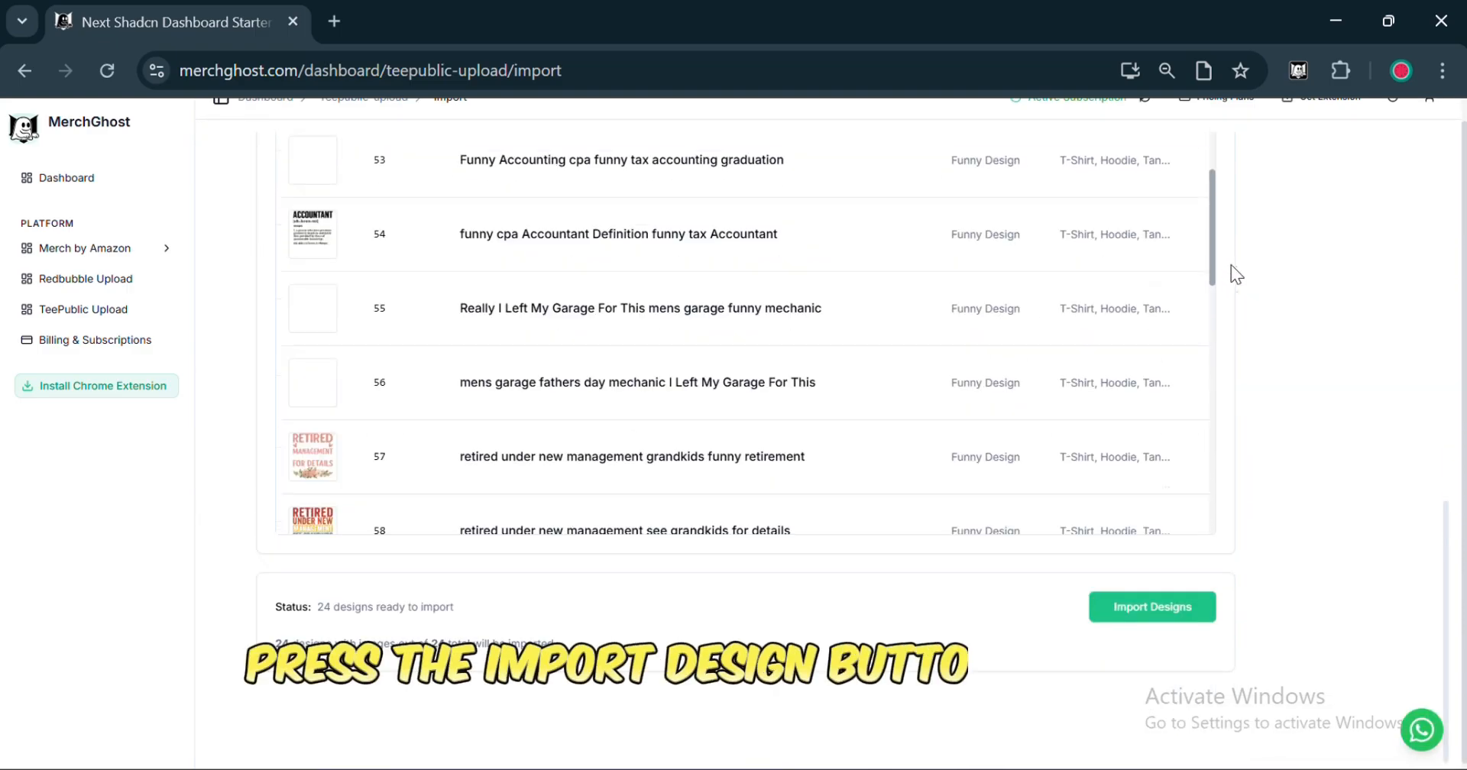
{"action": "left_click", "coordinate": [1151, 607]}
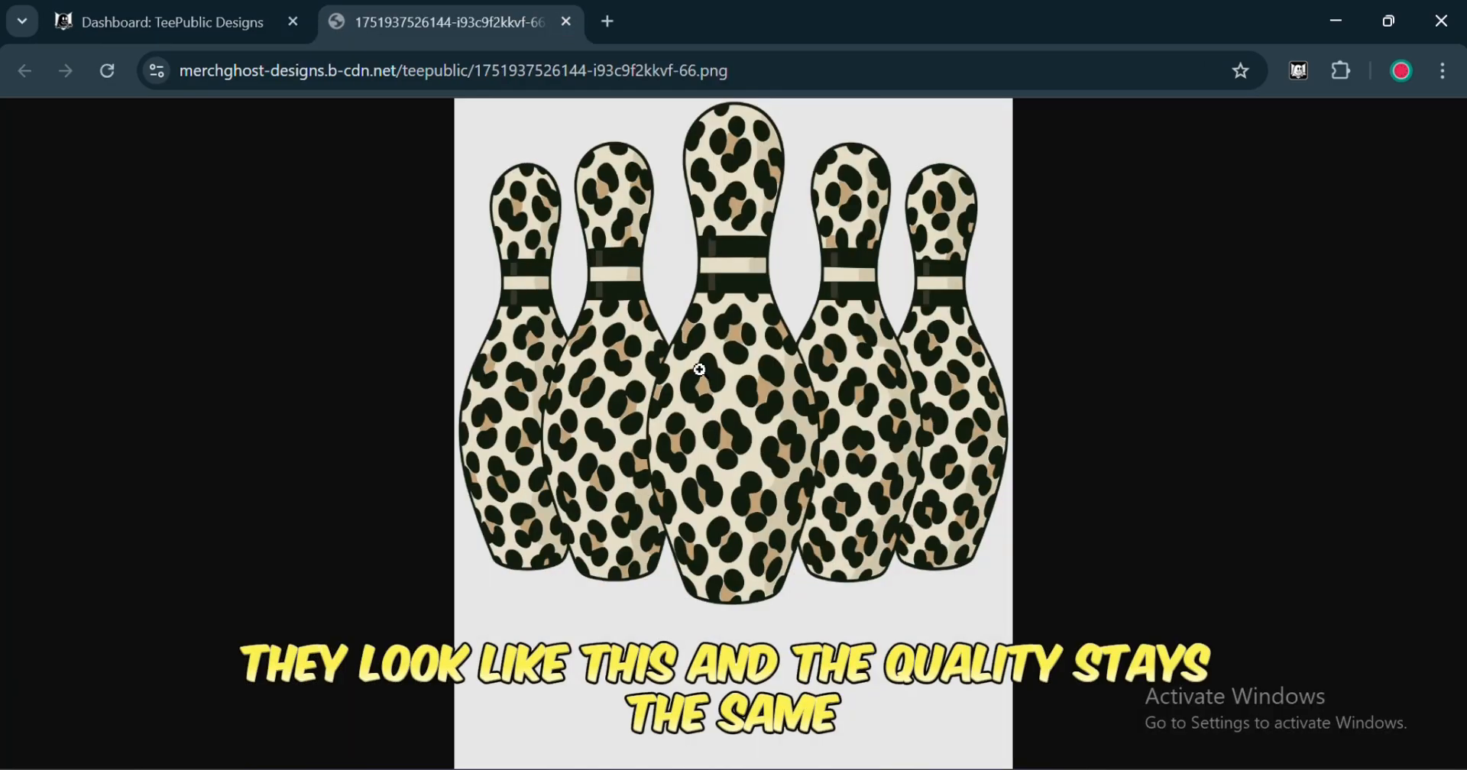
Zoom into the leopard bowling pins design image to check its quality.
{"action": "left_click", "coordinate": [698, 370]}
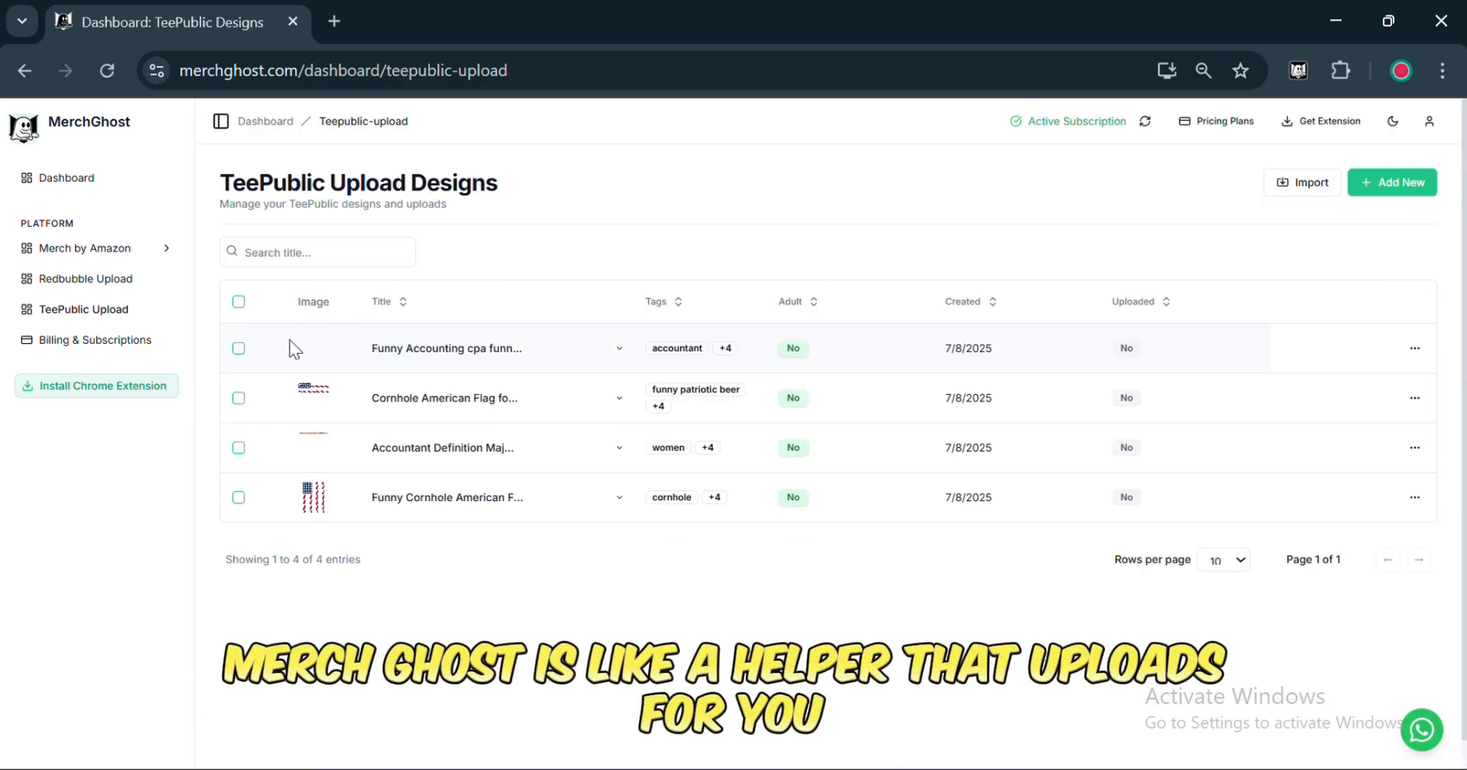
{"action": "mouse_move", "coordinate": [756, 404]}
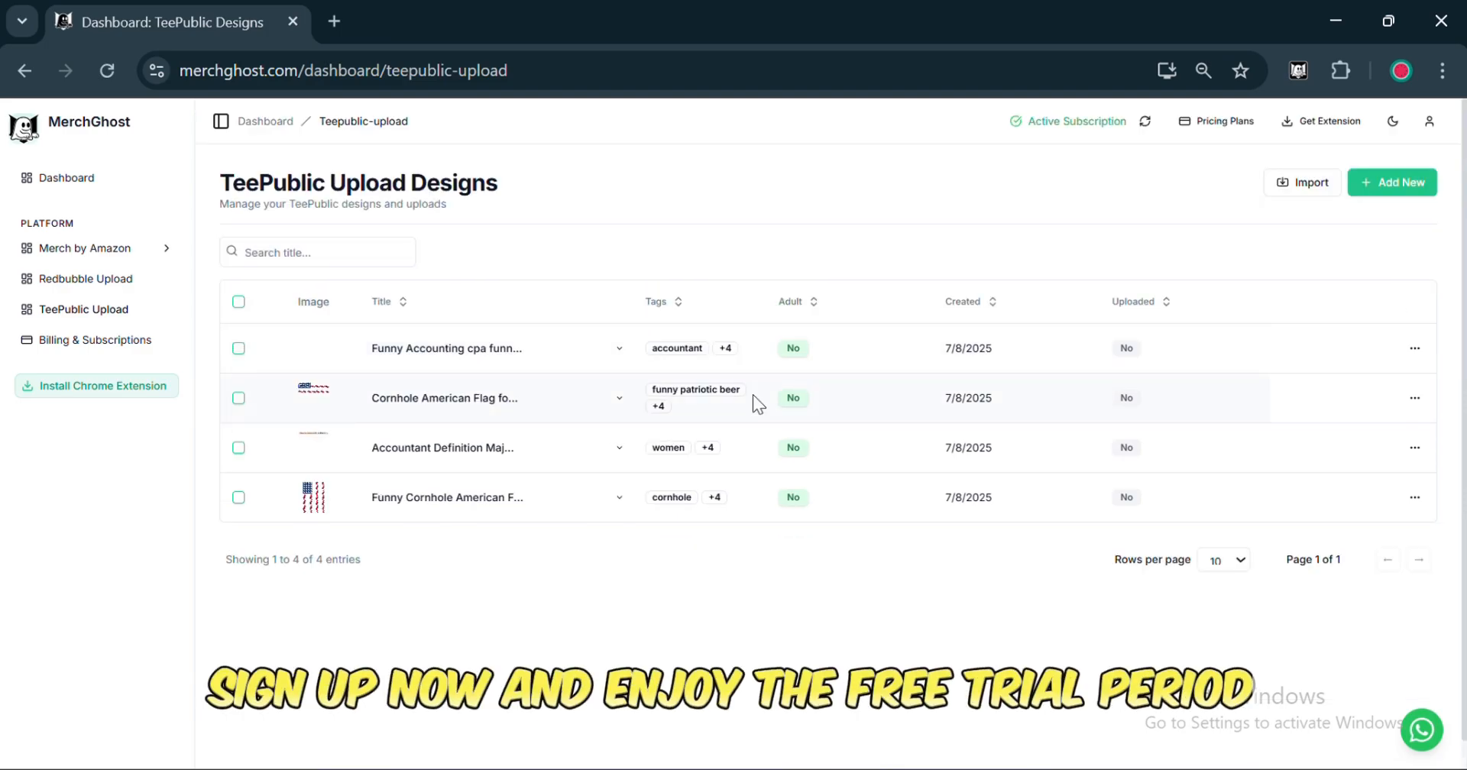
{"action": "mouse_move", "coordinate": [1416, 356]}
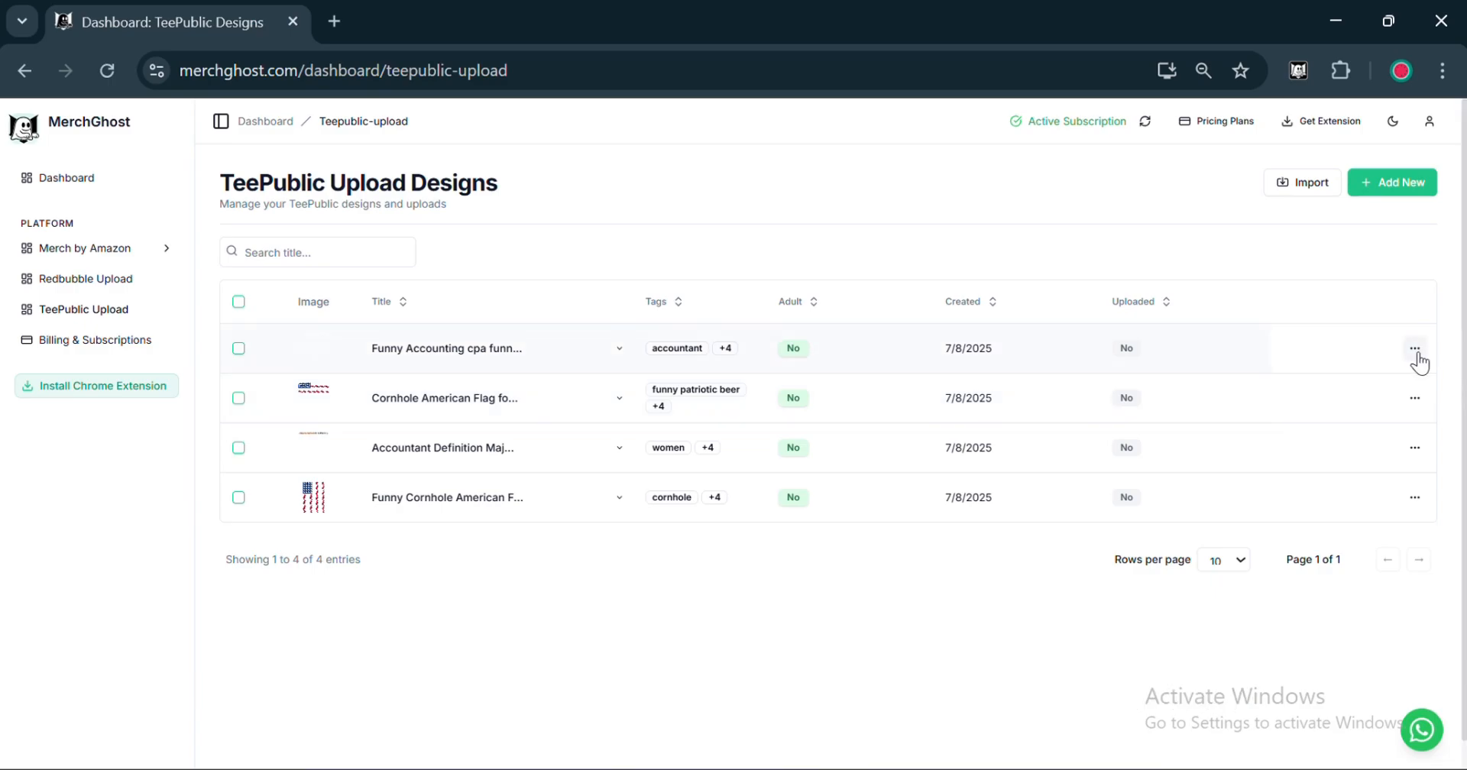
Show the Edit and Delete actions for the Funny Accounting design.
{"action": "left_click", "coordinate": [1414, 348]}
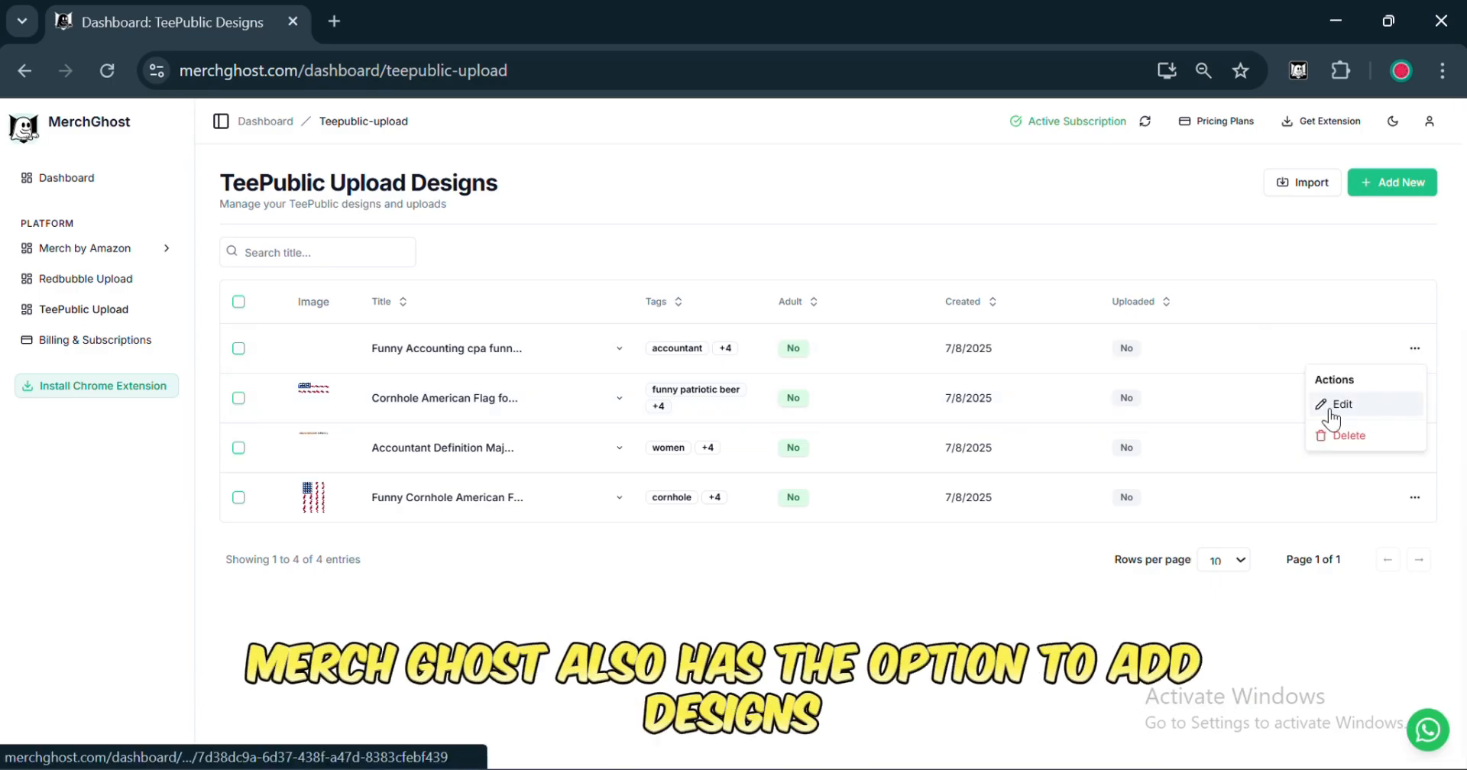
{"action": "mouse_move", "coordinate": [617, 58]}
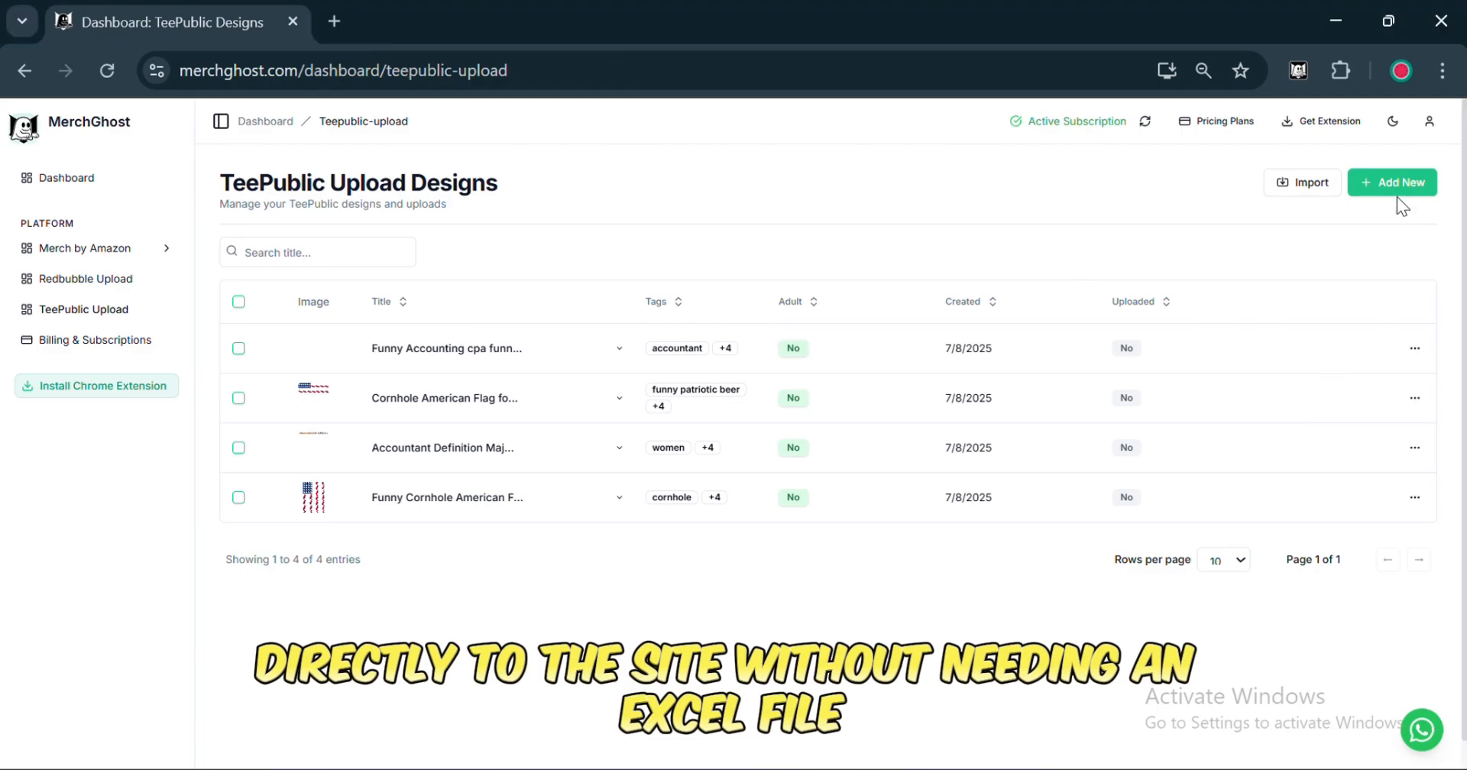
{"action": "left_click", "coordinate": [1392, 183]}
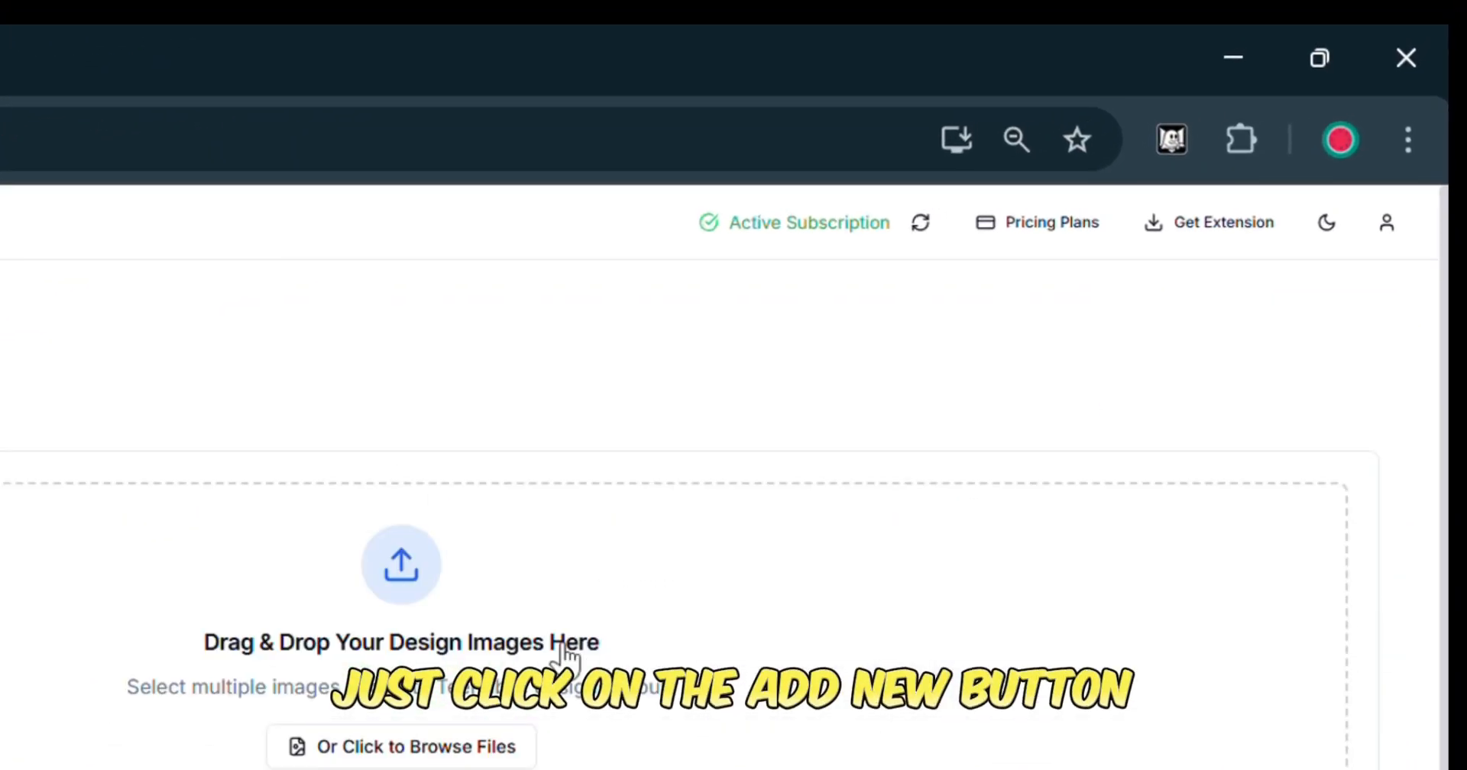
{"action": "left_click", "coordinate": [401, 746]}
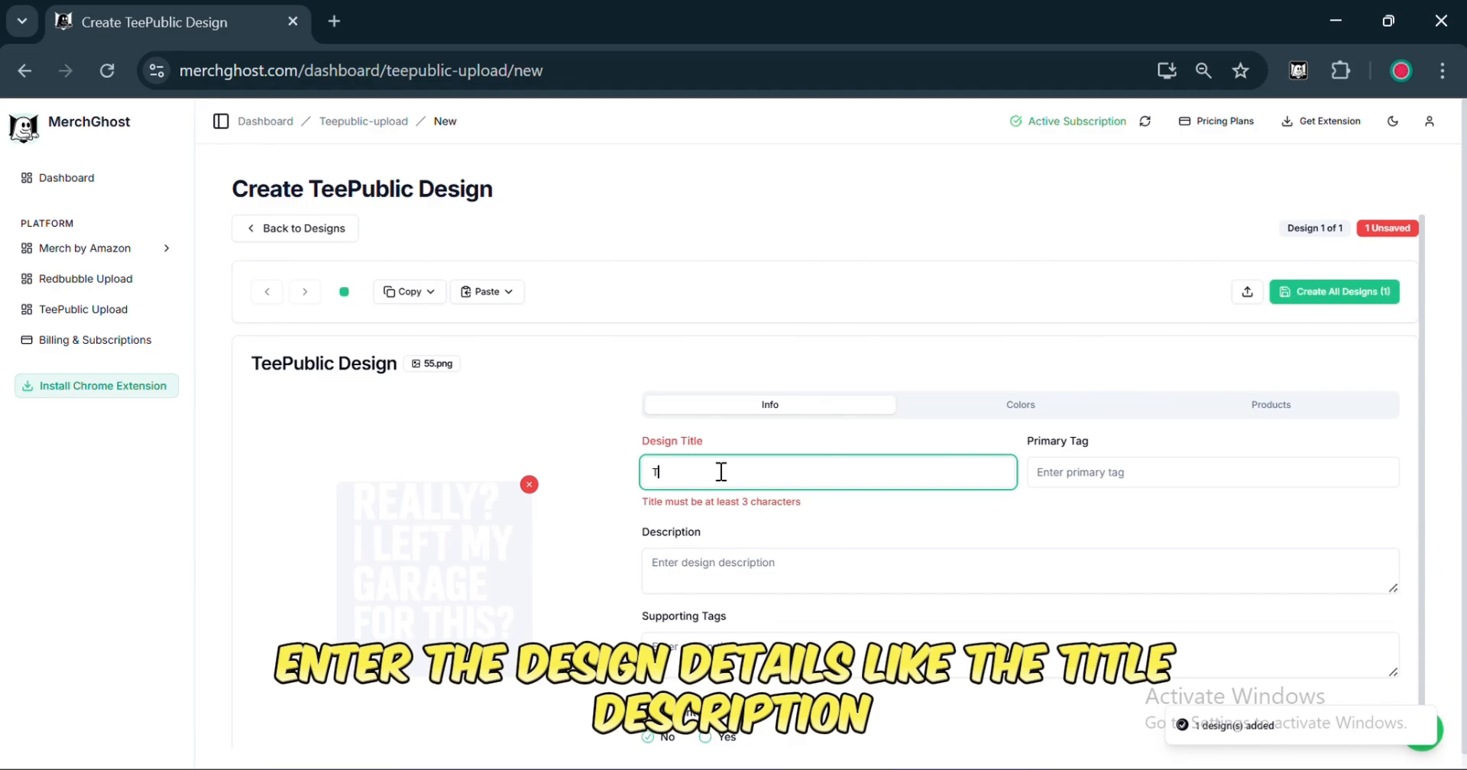
{"action": "type", "text": "Test"}
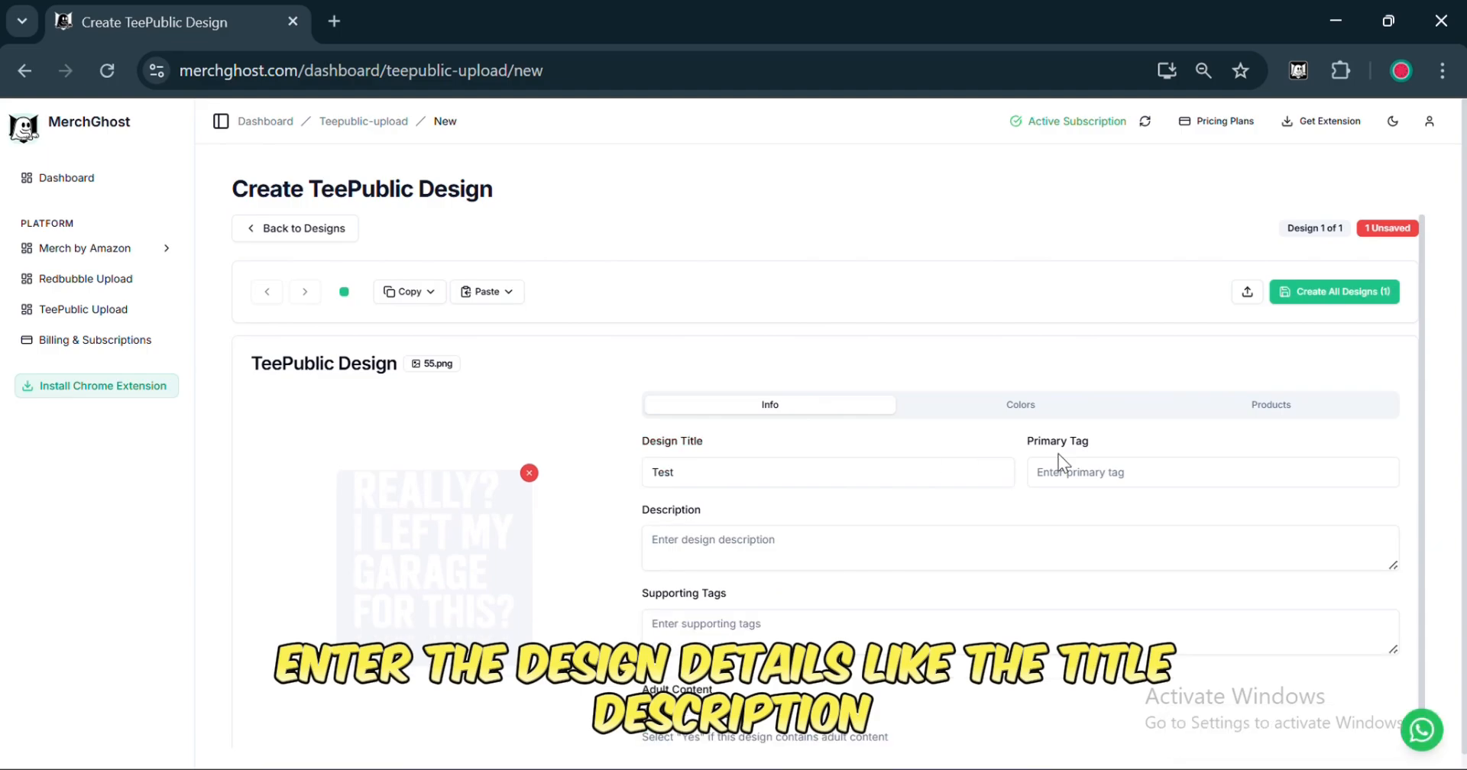
{"action": "left_click", "coordinate": [1021, 405]}
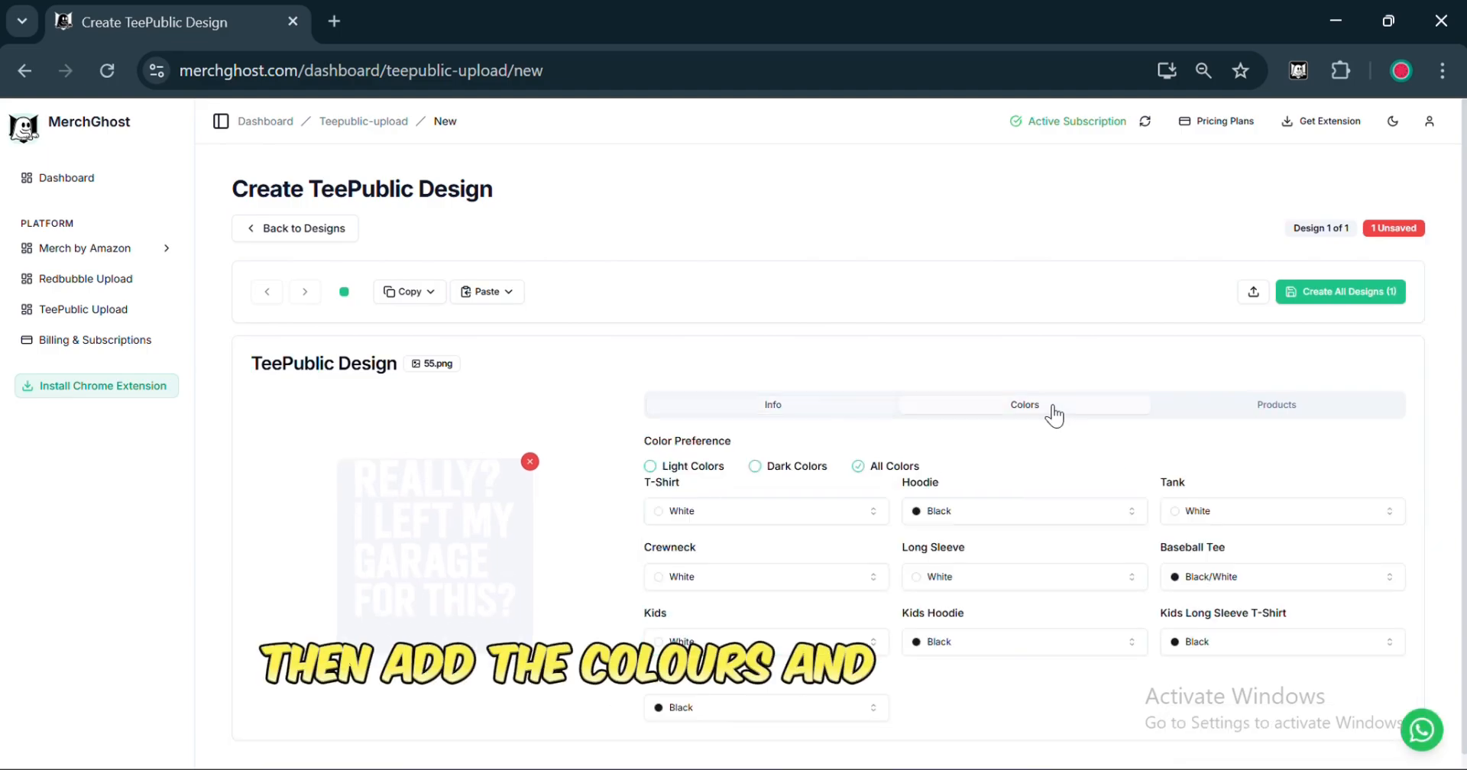
{"action": "left_click", "coordinate": [1272, 404]}
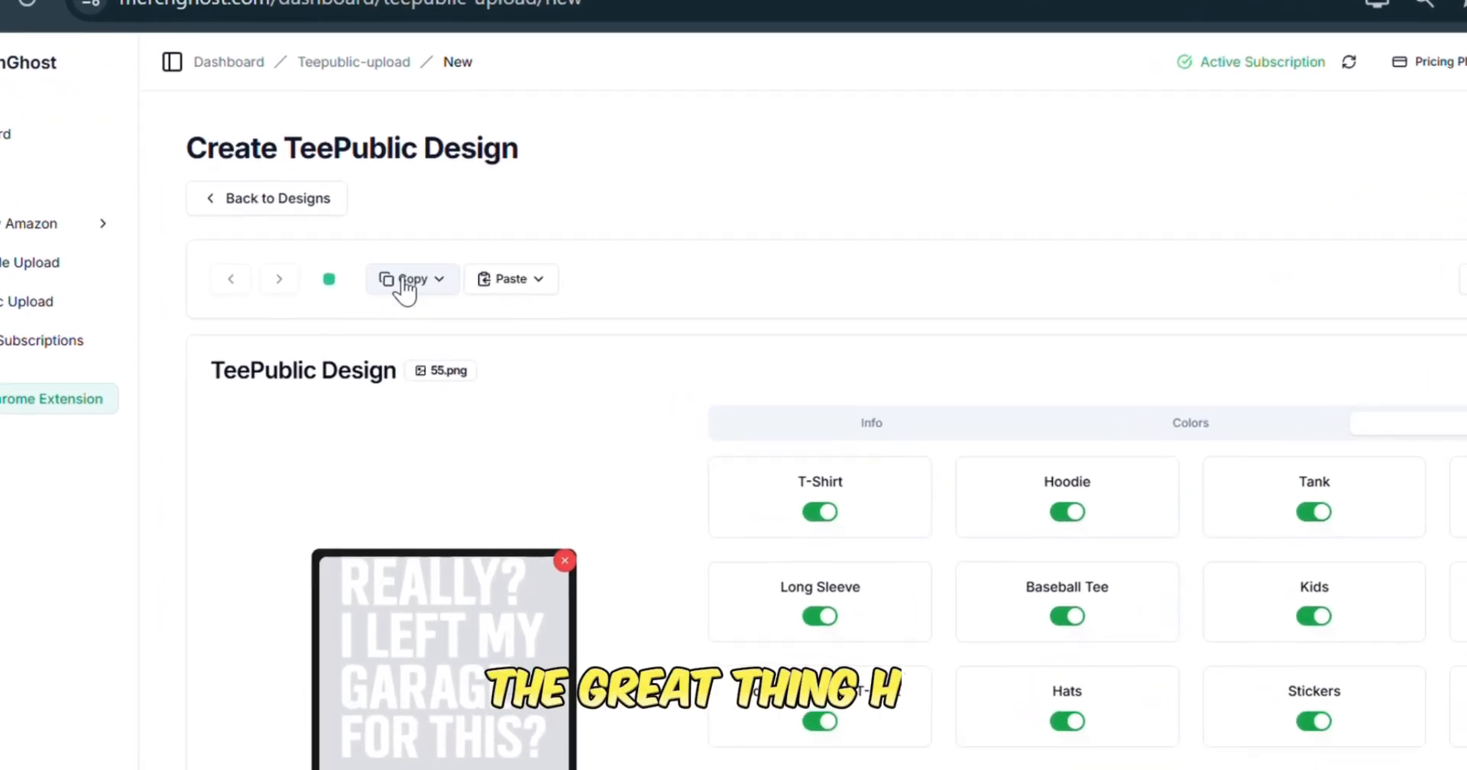
{"action": "left_click", "coordinate": [412, 279]}
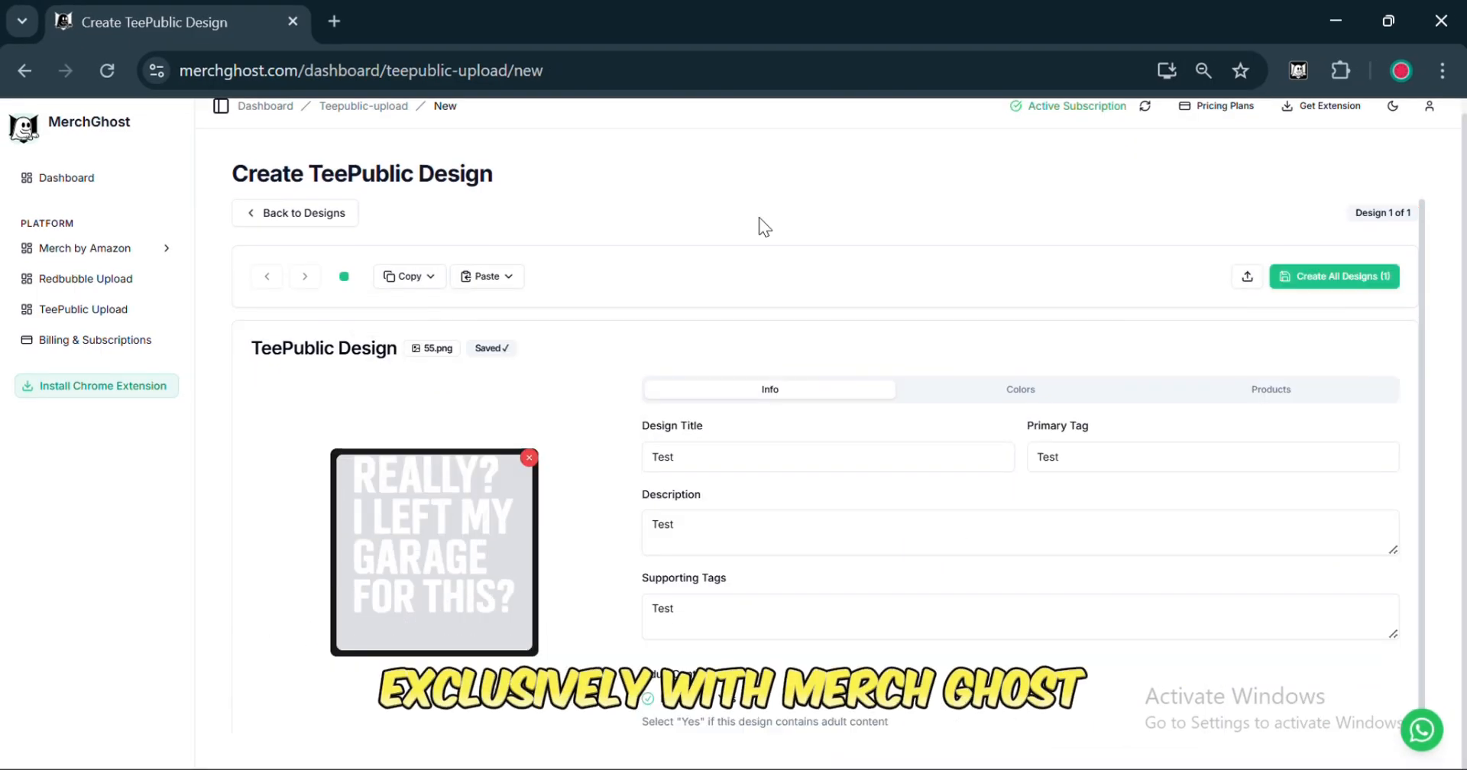
{"action": "left_click", "coordinate": [295, 213]}
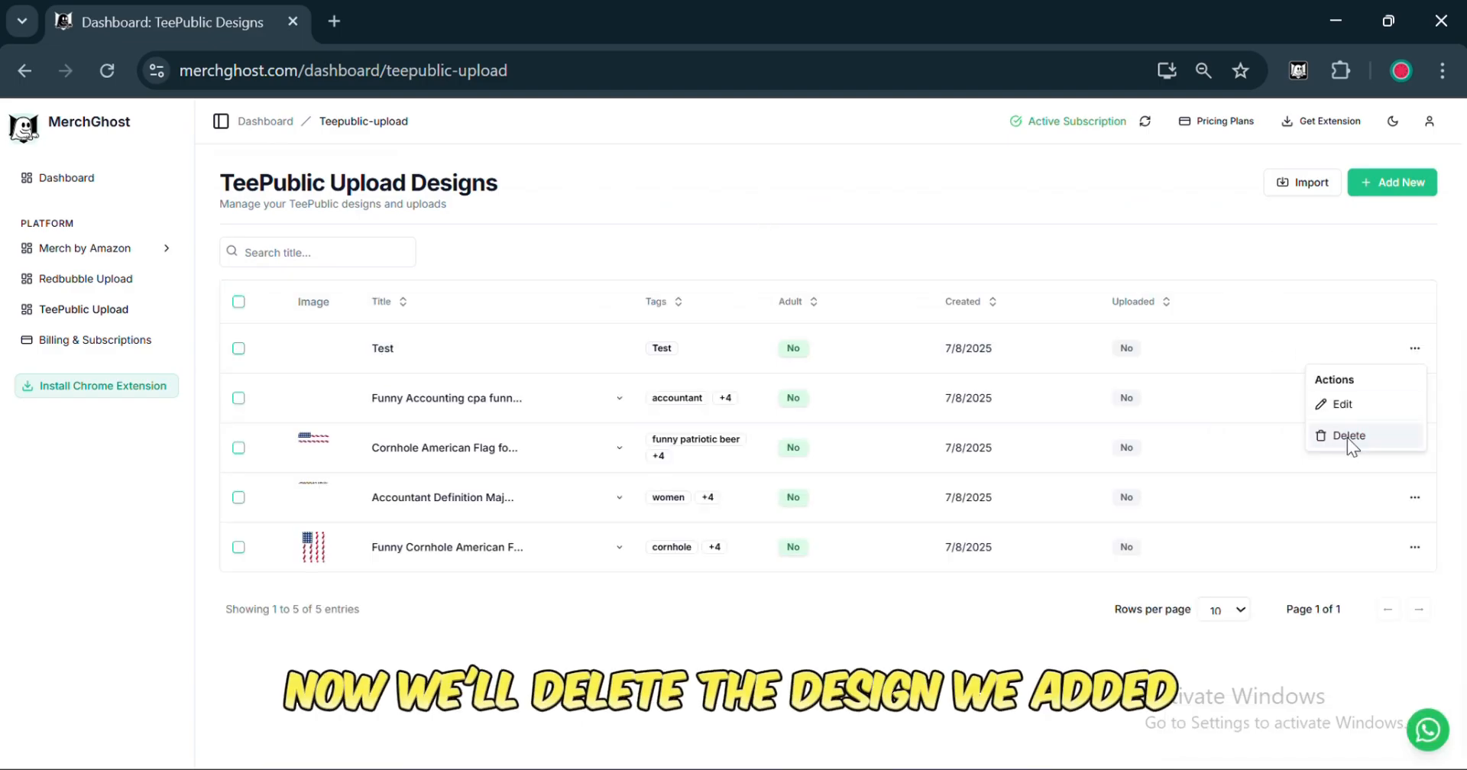
{"action": "left_click", "coordinate": [1347, 435]}
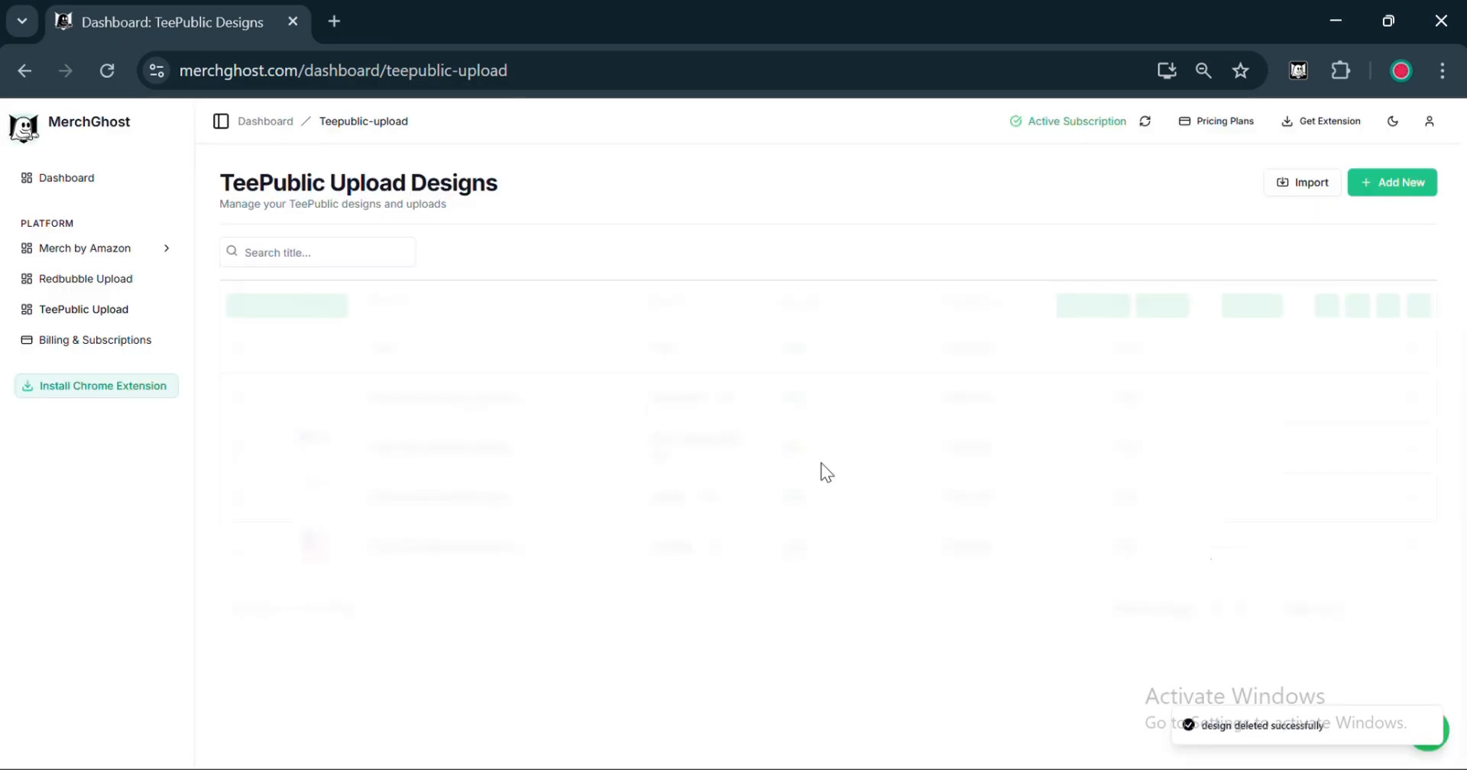
{"action": "left_click", "coordinate": [1414, 398]}
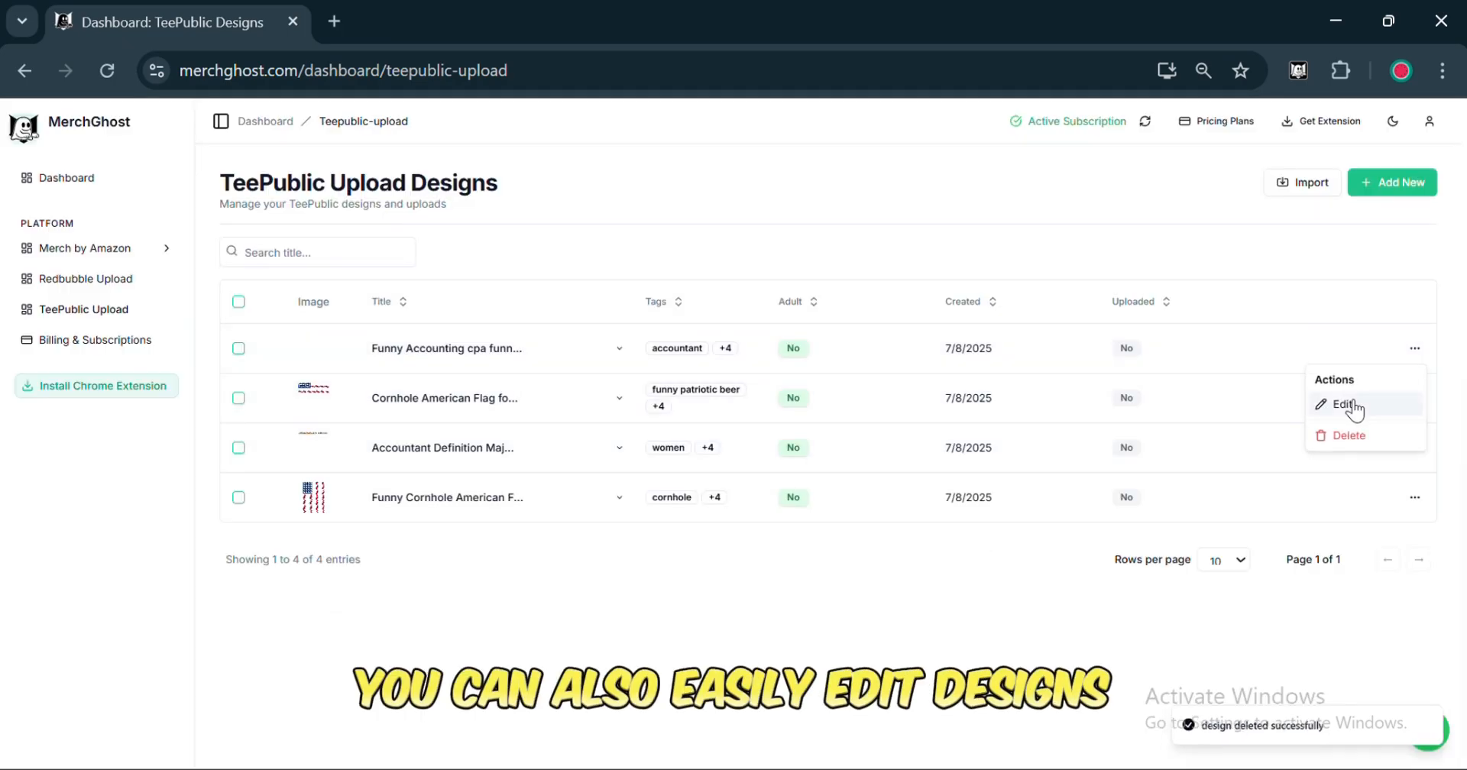
Edit the accountant design's T-shirt colour, turn off Cases, save, and advance to the next design.
{"action": "left_click", "coordinate": [1348, 404]}
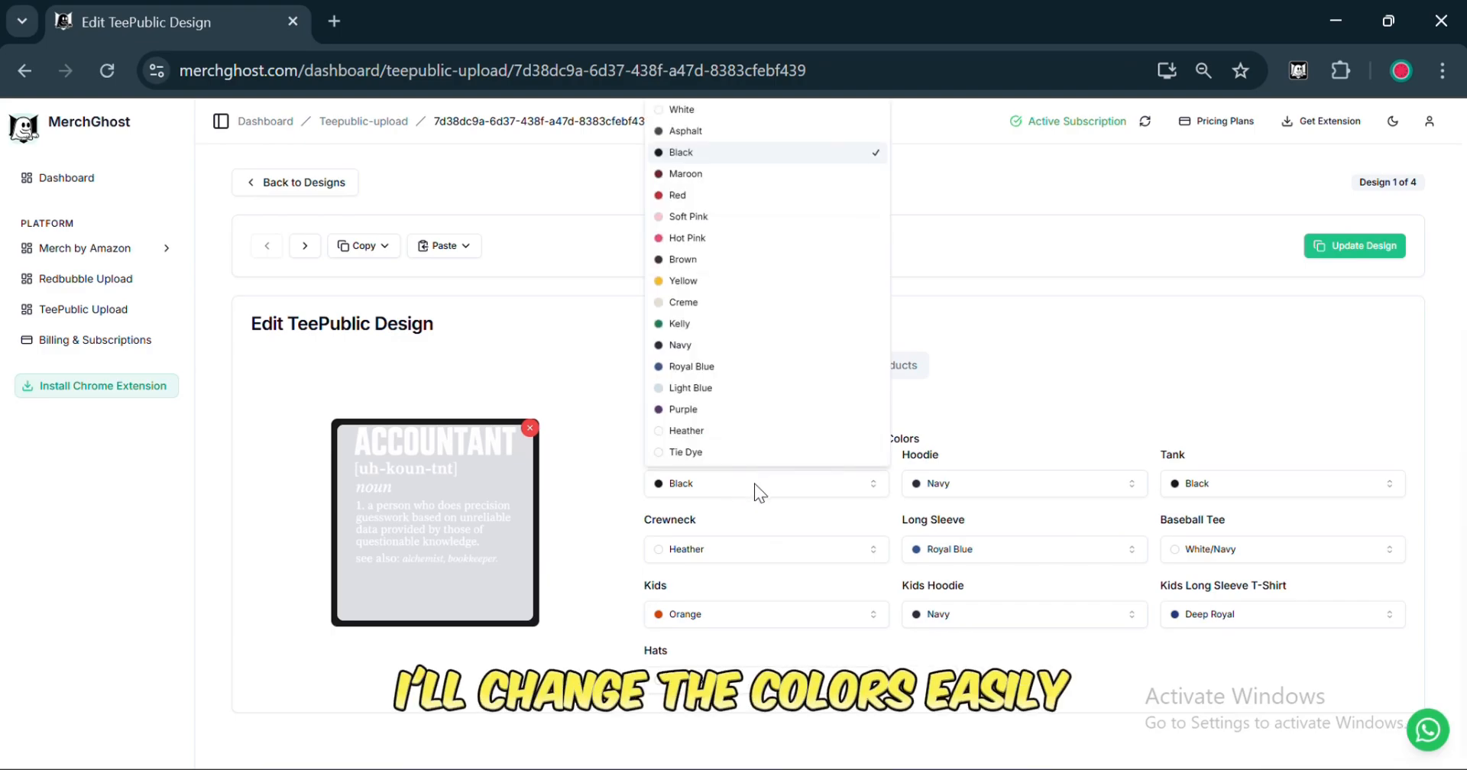
{"action": "left_click", "coordinate": [871, 365]}
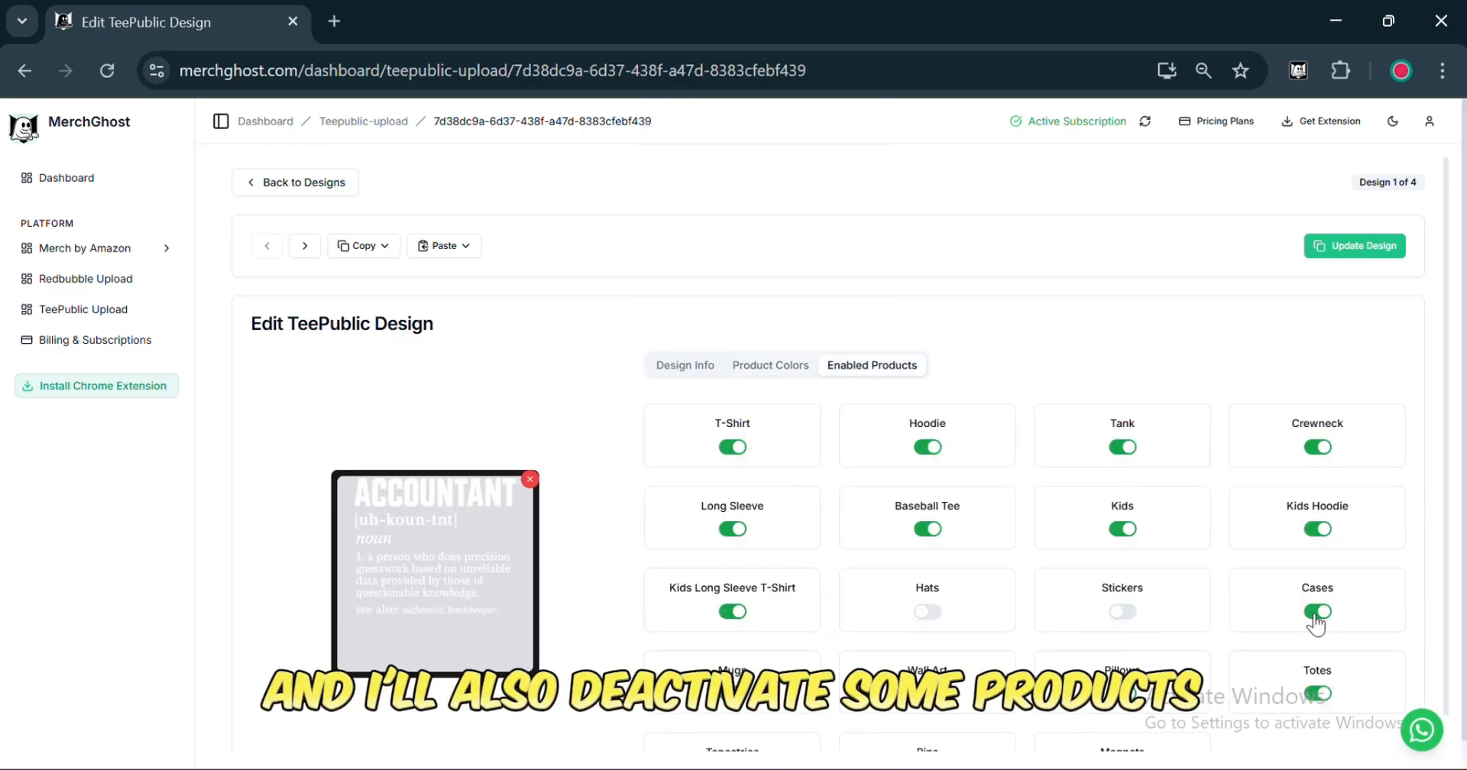
{"action": "left_click", "coordinate": [1316, 611]}
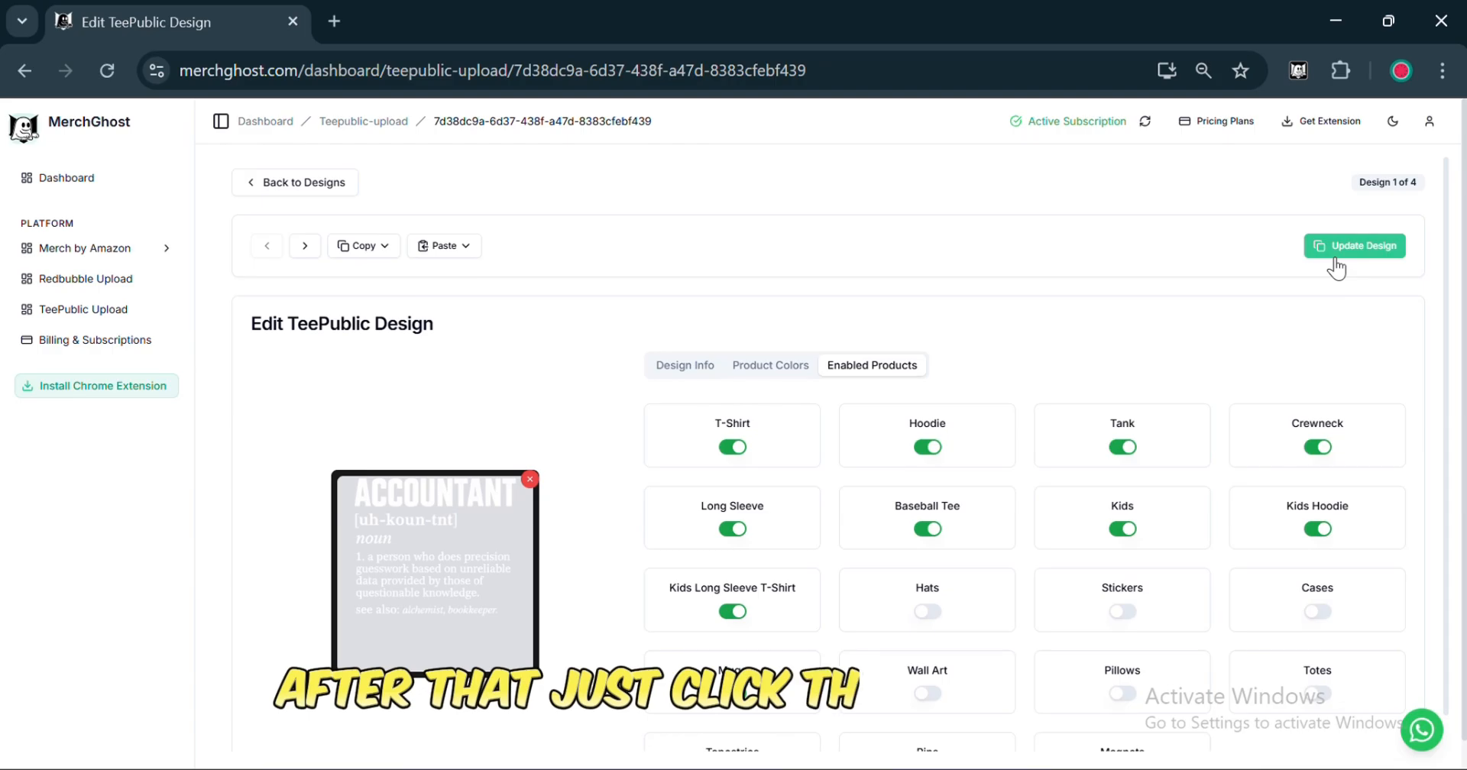
{"action": "left_click", "coordinate": [1354, 245]}
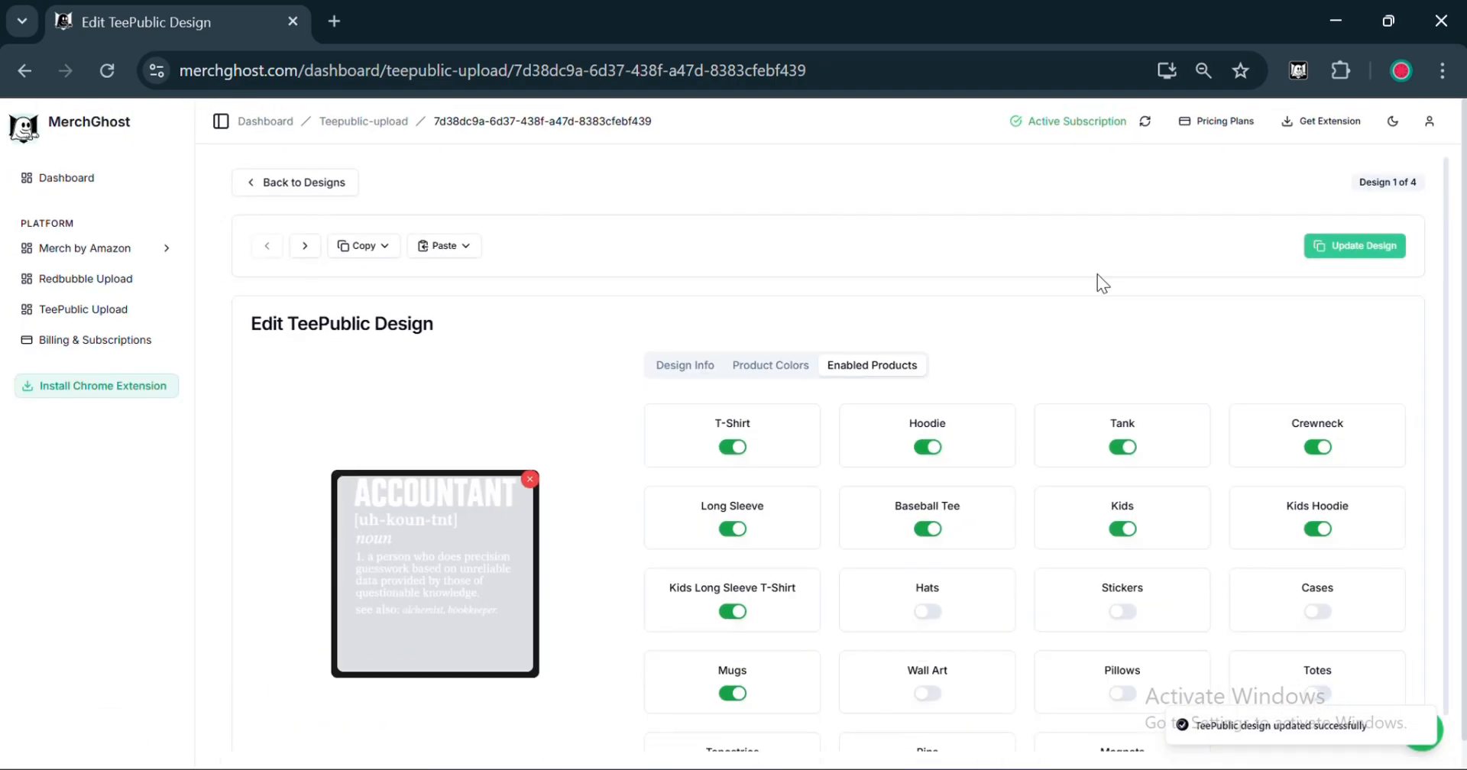
{"action": "left_click", "coordinate": [362, 245]}
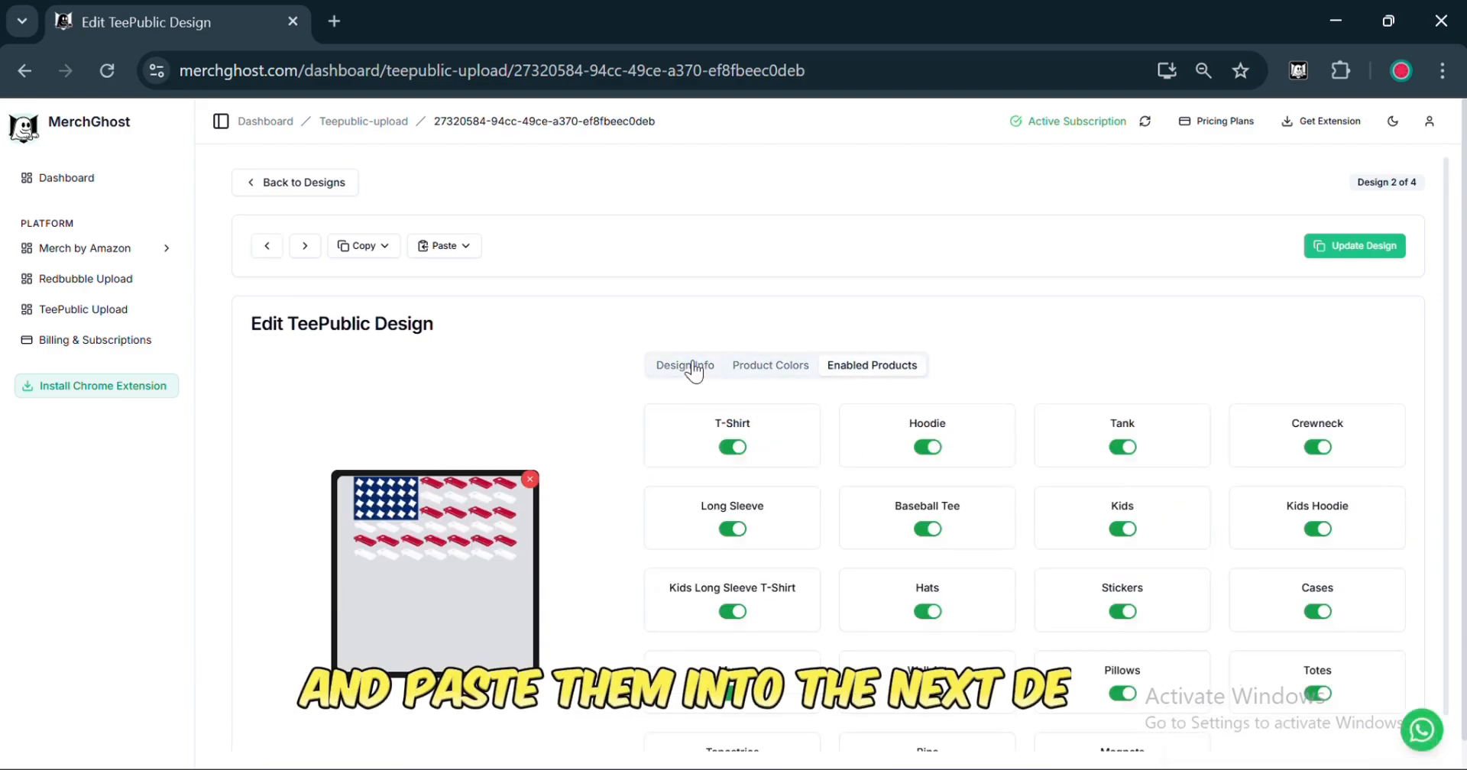
Paste the copied product settings into the cornhole flag design and return to the designs list.
{"action": "left_click", "coordinate": [442, 246]}
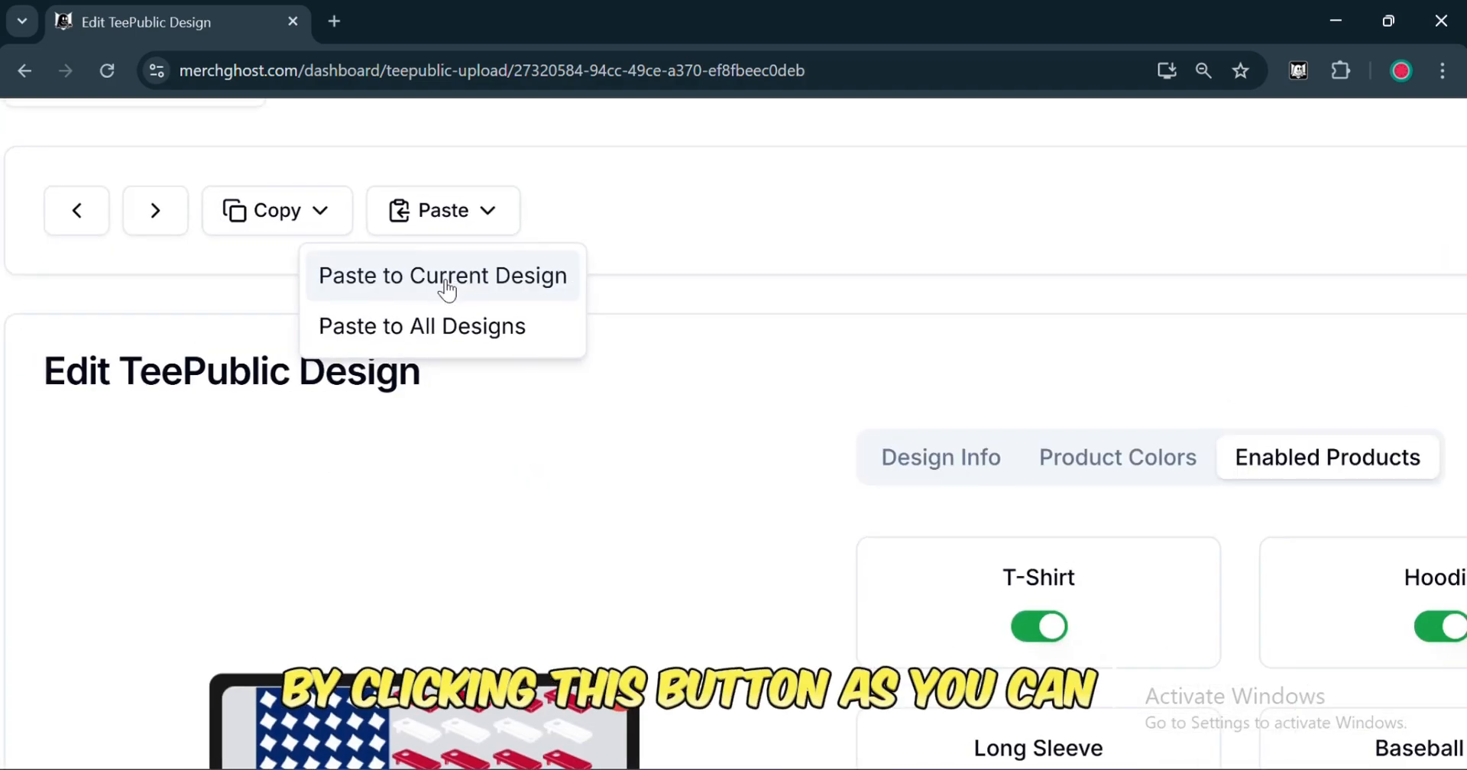
{"action": "left_click", "coordinate": [441, 275]}
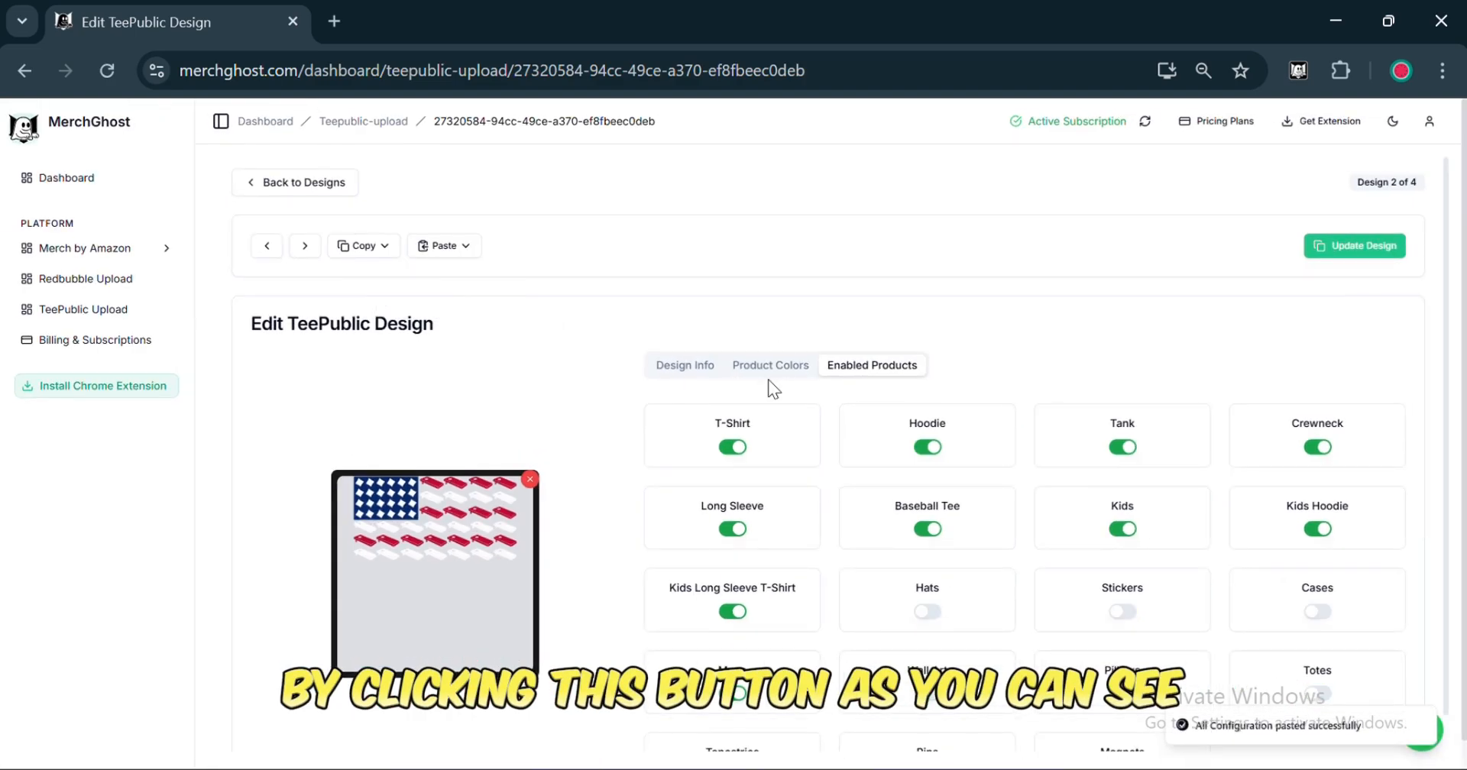
{"action": "left_click", "coordinate": [1353, 245]}
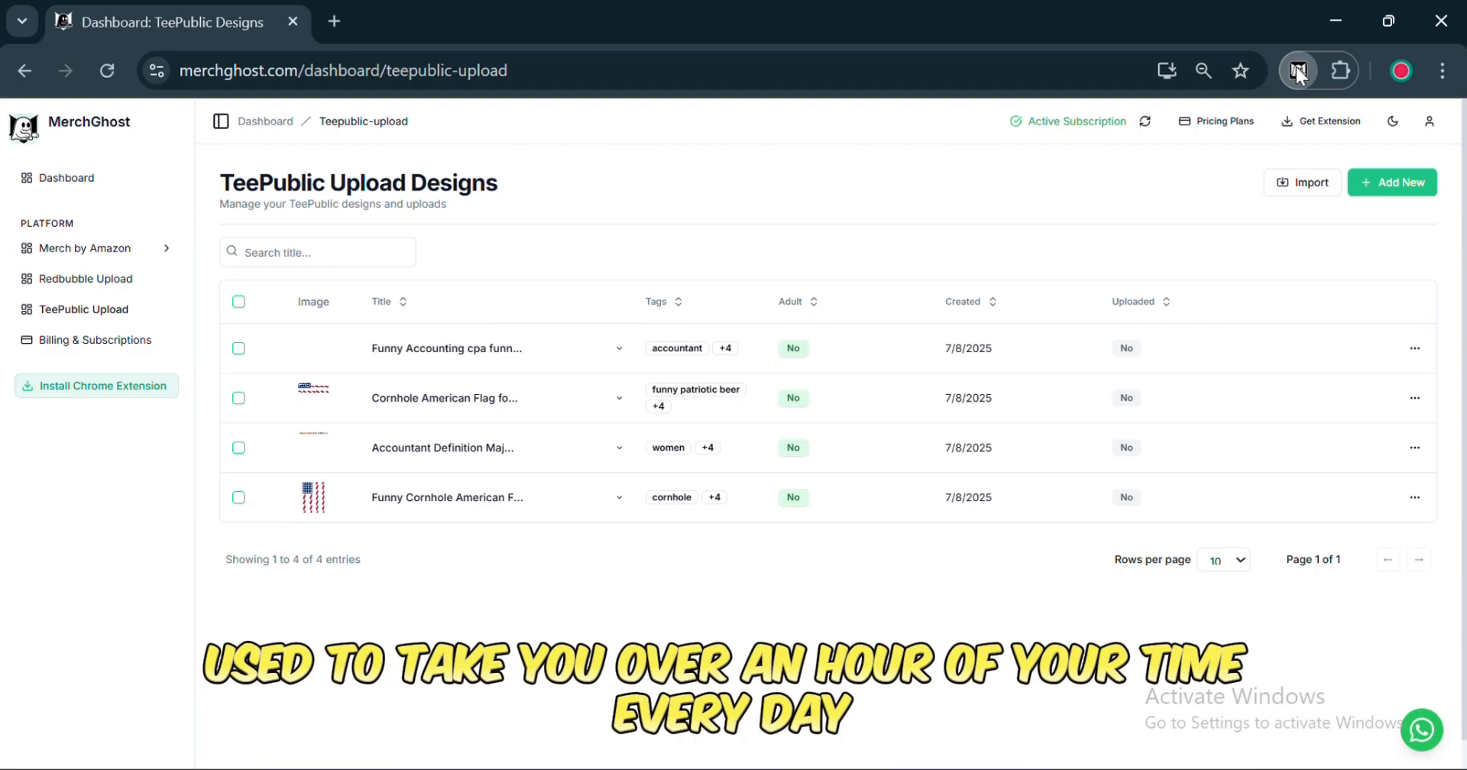
Select all four designs in the MerchGhost extension and upload them to TeePublic.
{"action": "left_click", "coordinate": [1298, 70]}
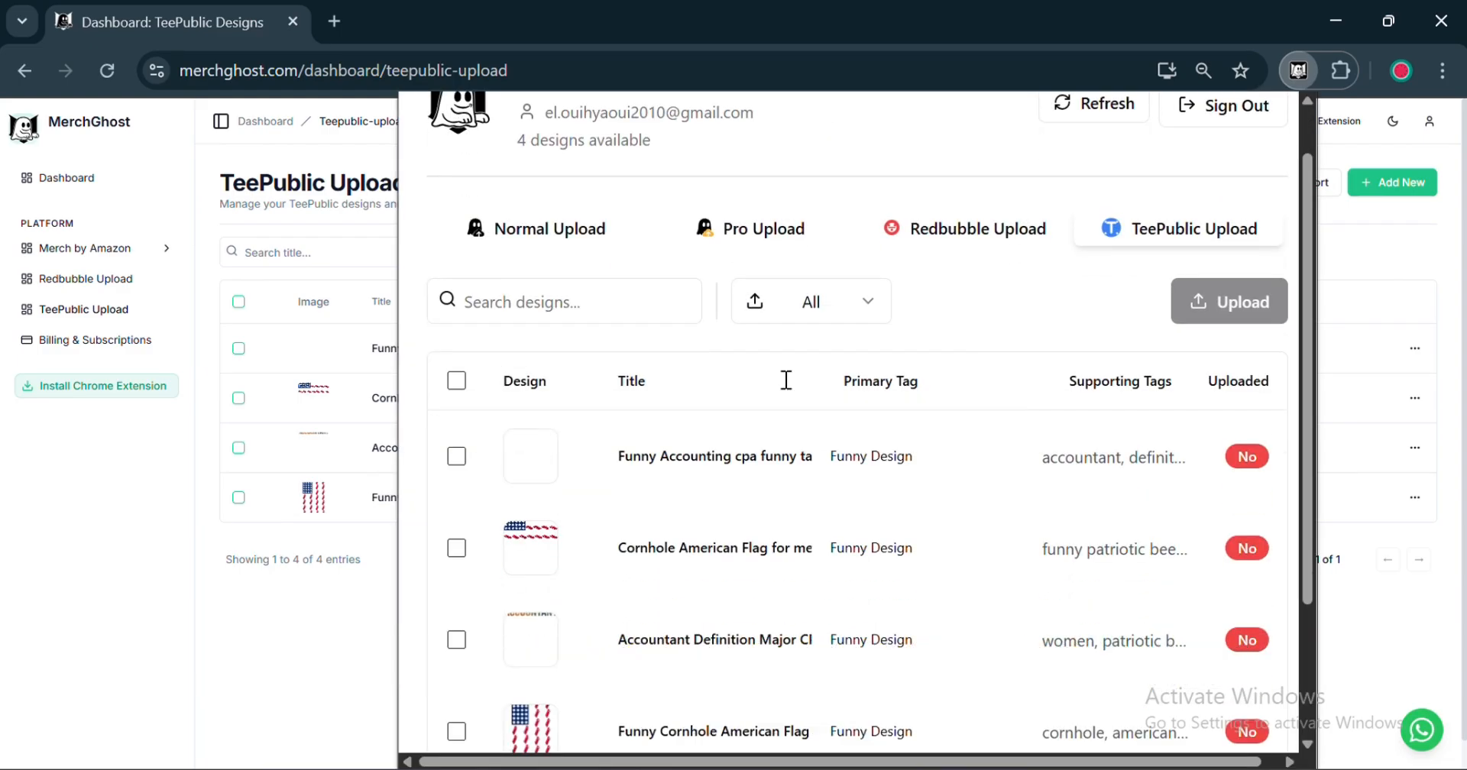
{"action": "left_click", "coordinate": [458, 364]}
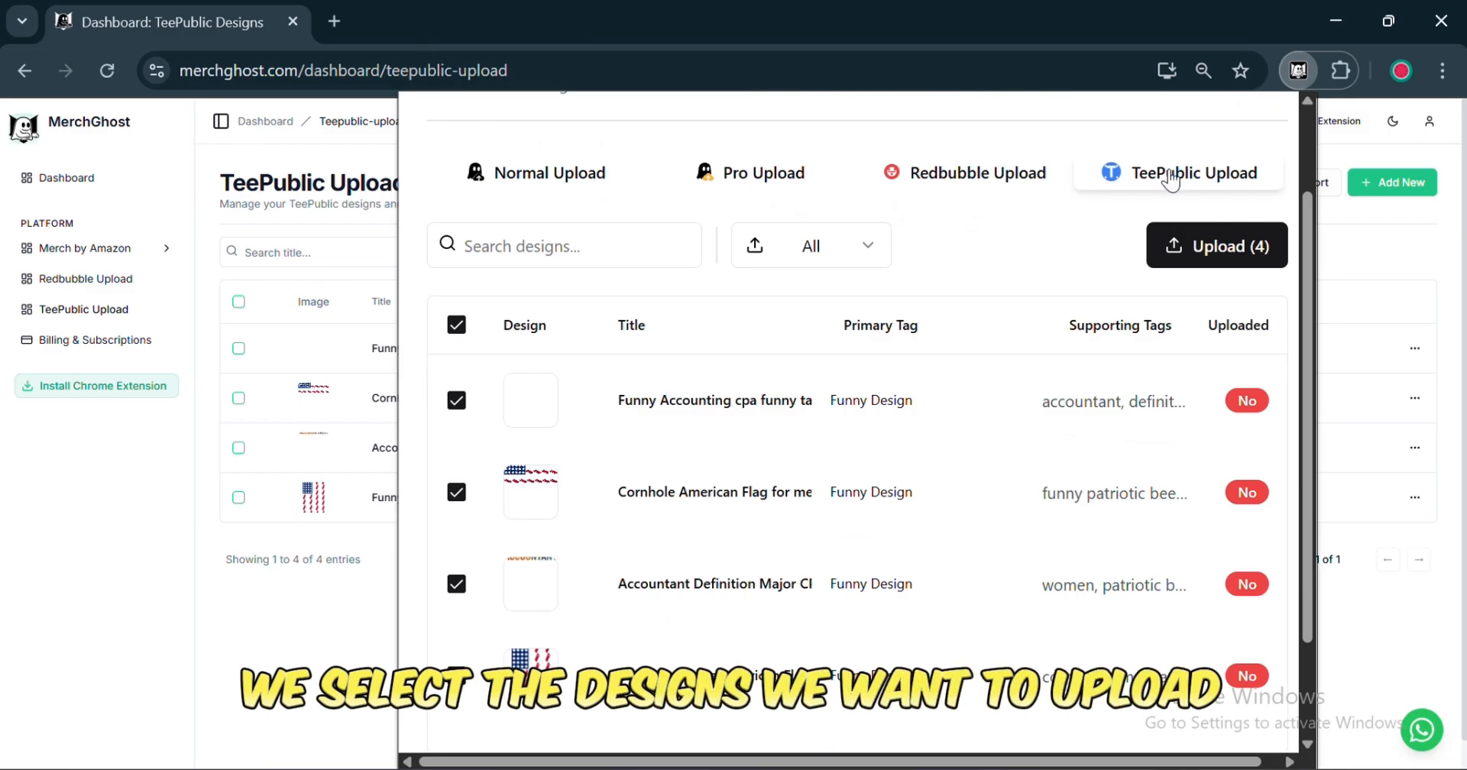
{"action": "left_click", "coordinate": [1216, 246]}
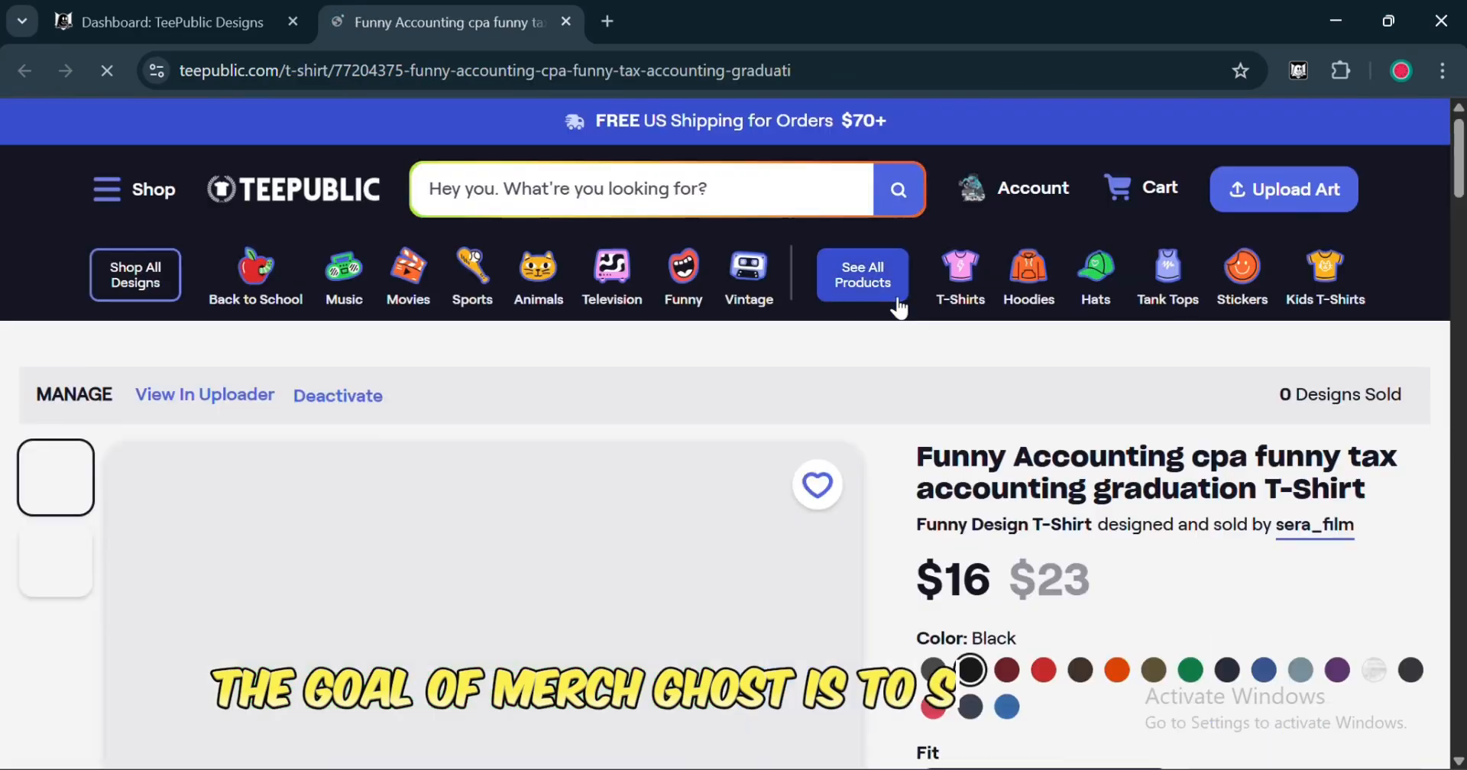
Let the extension upload all four designs, then dismiss the 'Upload Complete! 4 of 4' notice.
{"action": "left_click", "coordinate": [204, 395]}
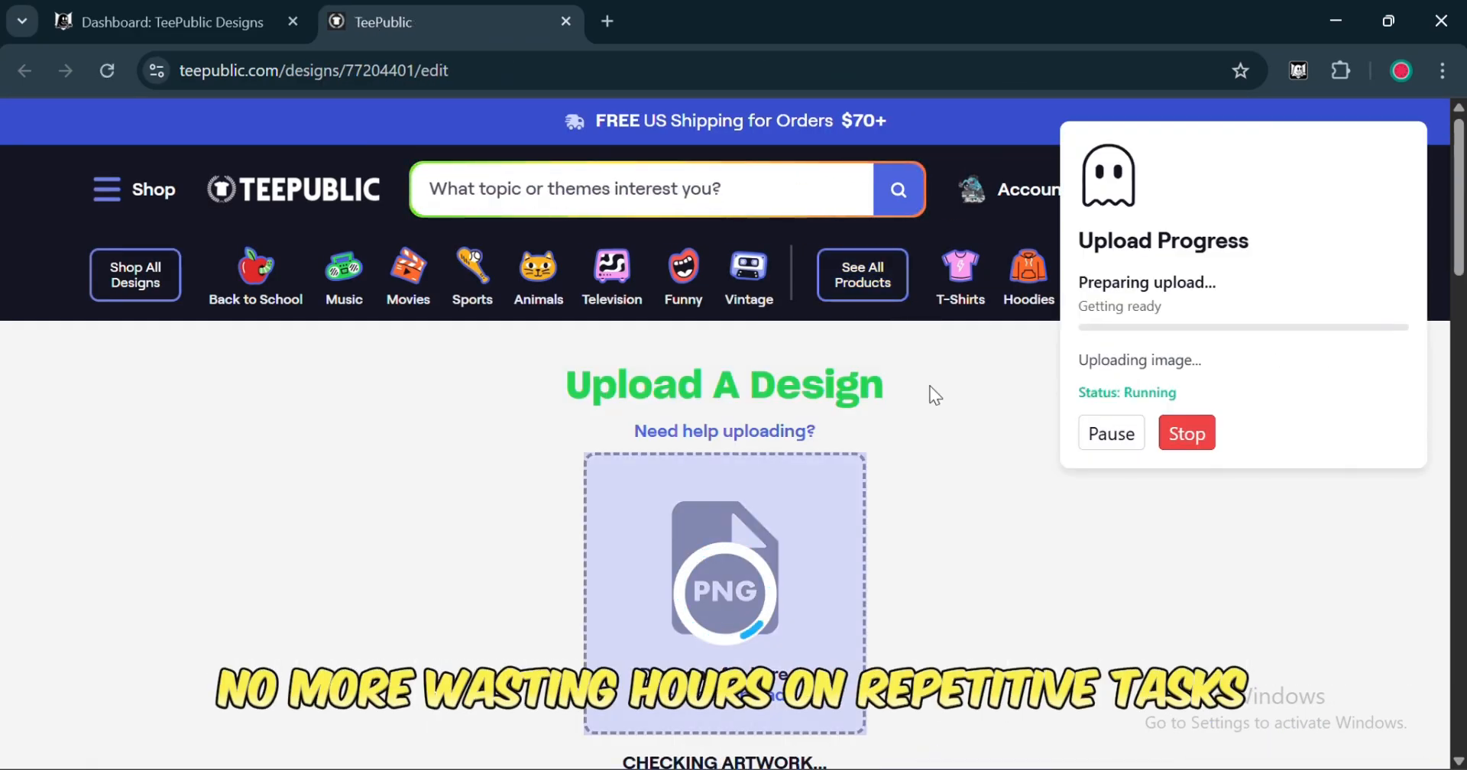
{"action": "scroll", "scroll_direction": "down", "scroll_amount": 3}
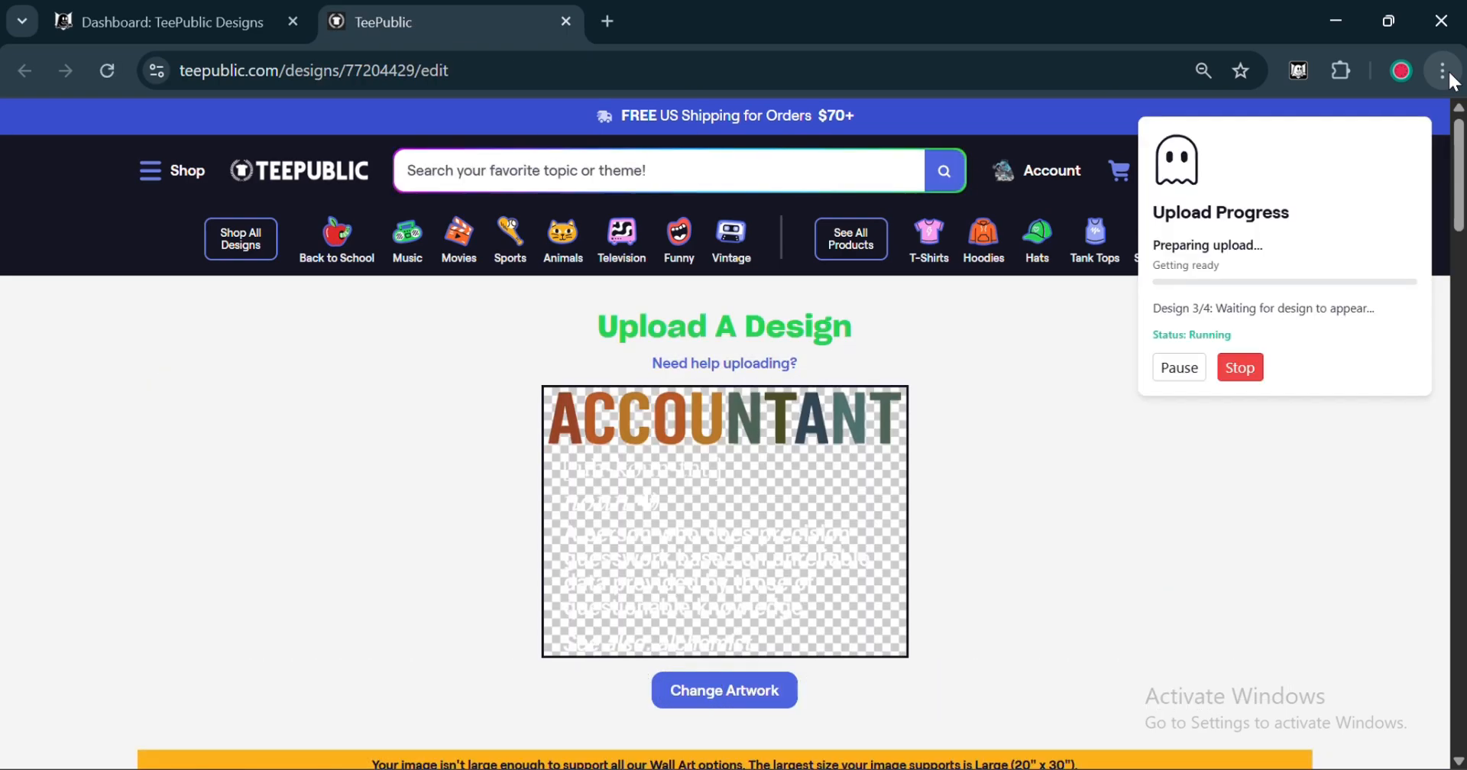
{"action": "scroll", "scroll_direction": "down", "scroll_amount": 3}
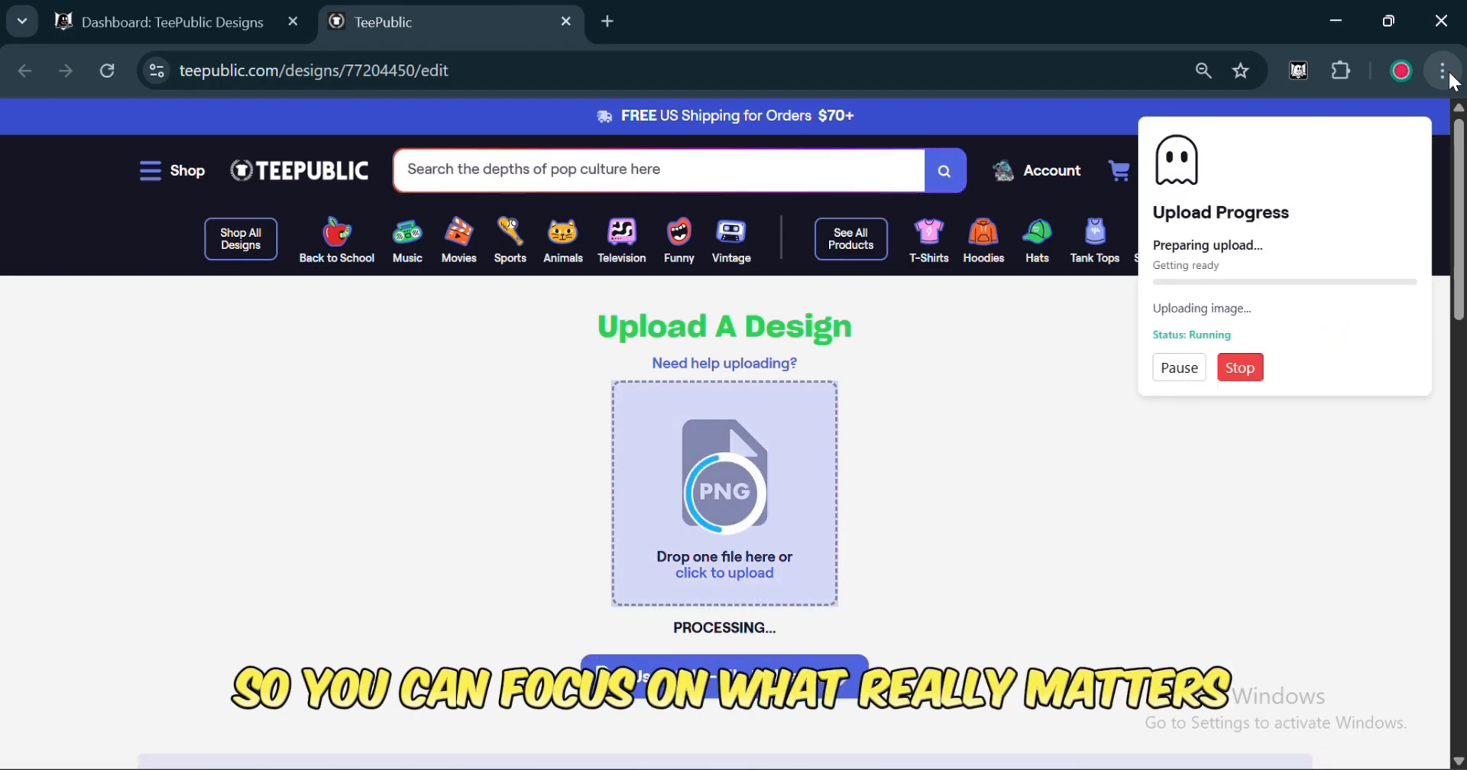
{"action": "scroll", "scroll_direction": "down", "scroll_amount": 3}
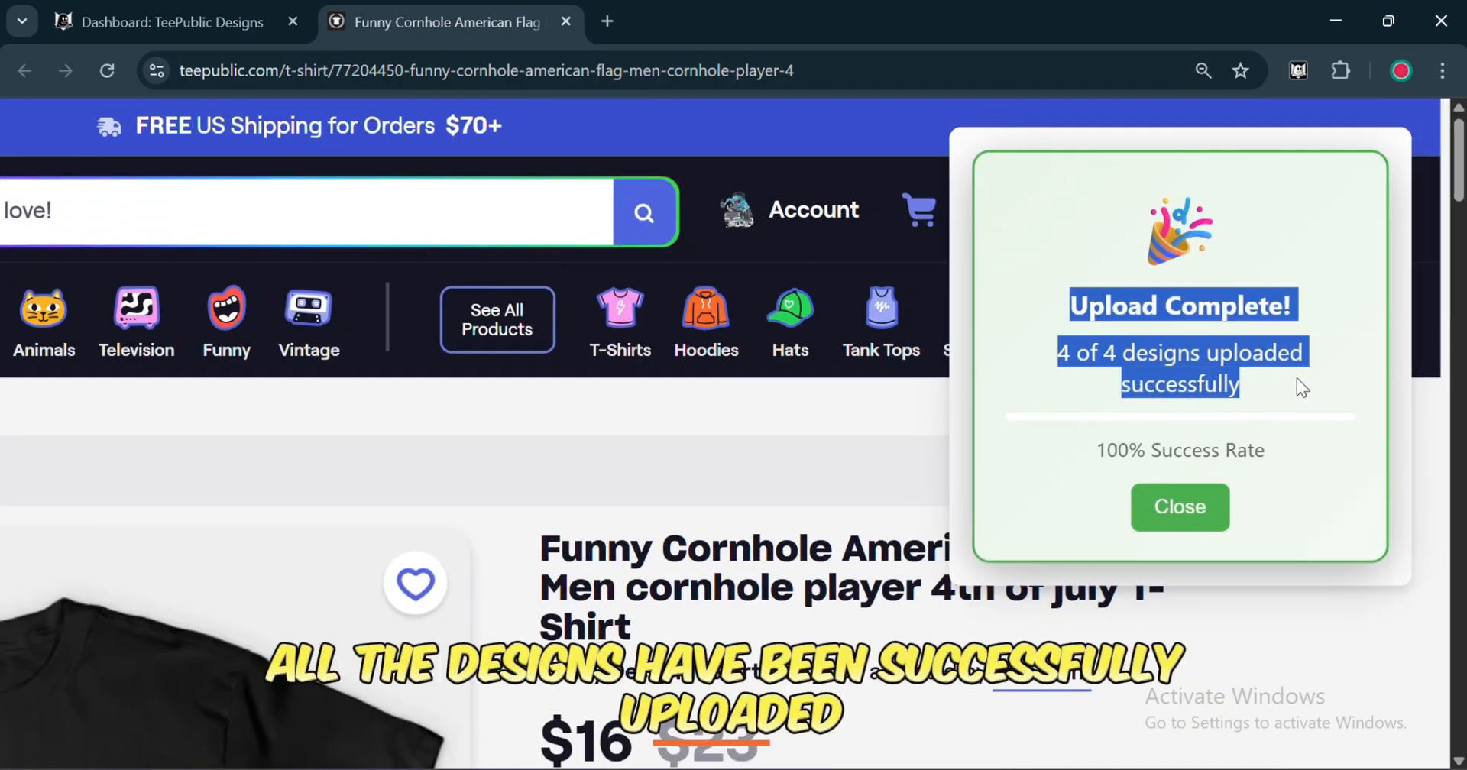
{"action": "left_click", "coordinate": [1179, 506]}
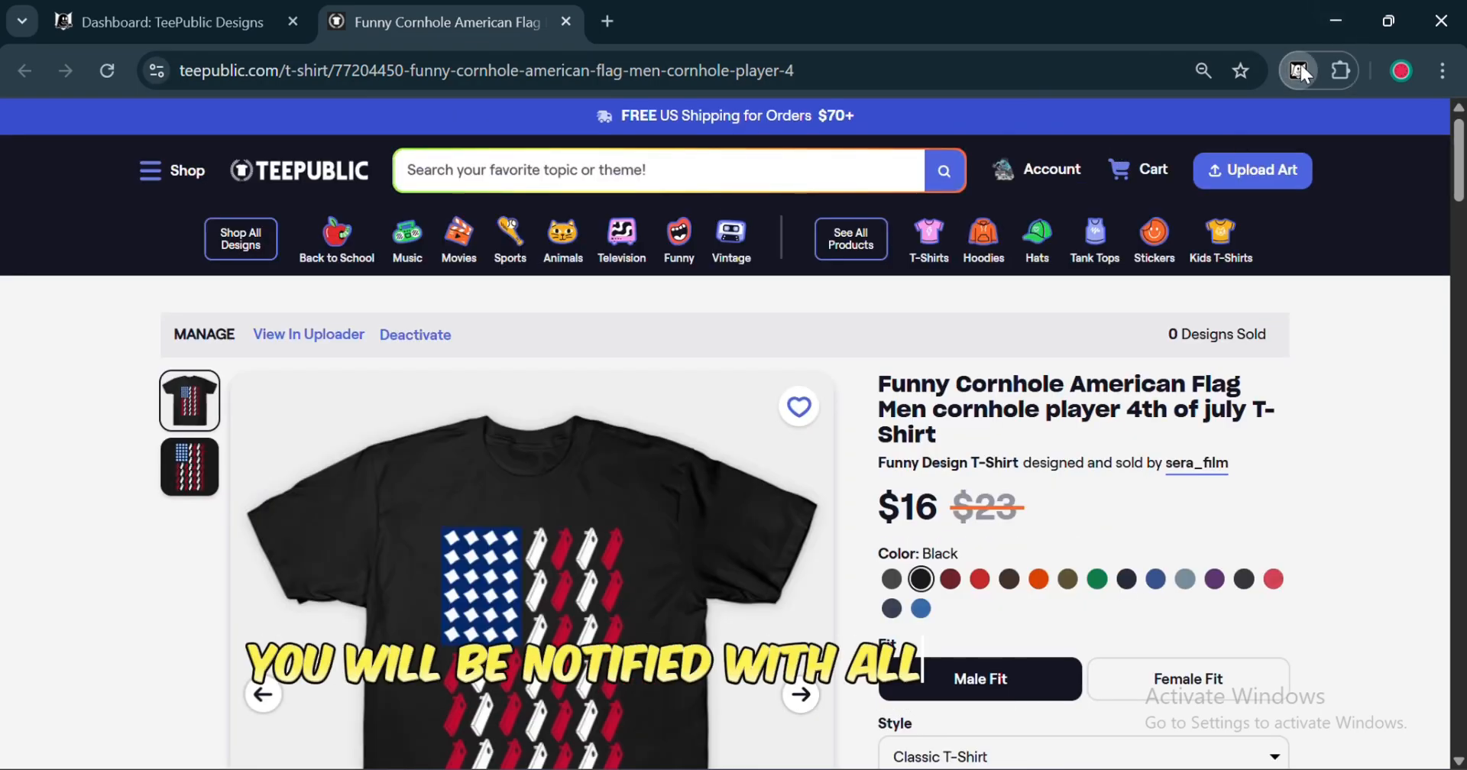
Confirm in the MerchGhost extension panel that all four designs show Uploaded = Yes.
{"action": "left_click", "coordinate": [1299, 71]}
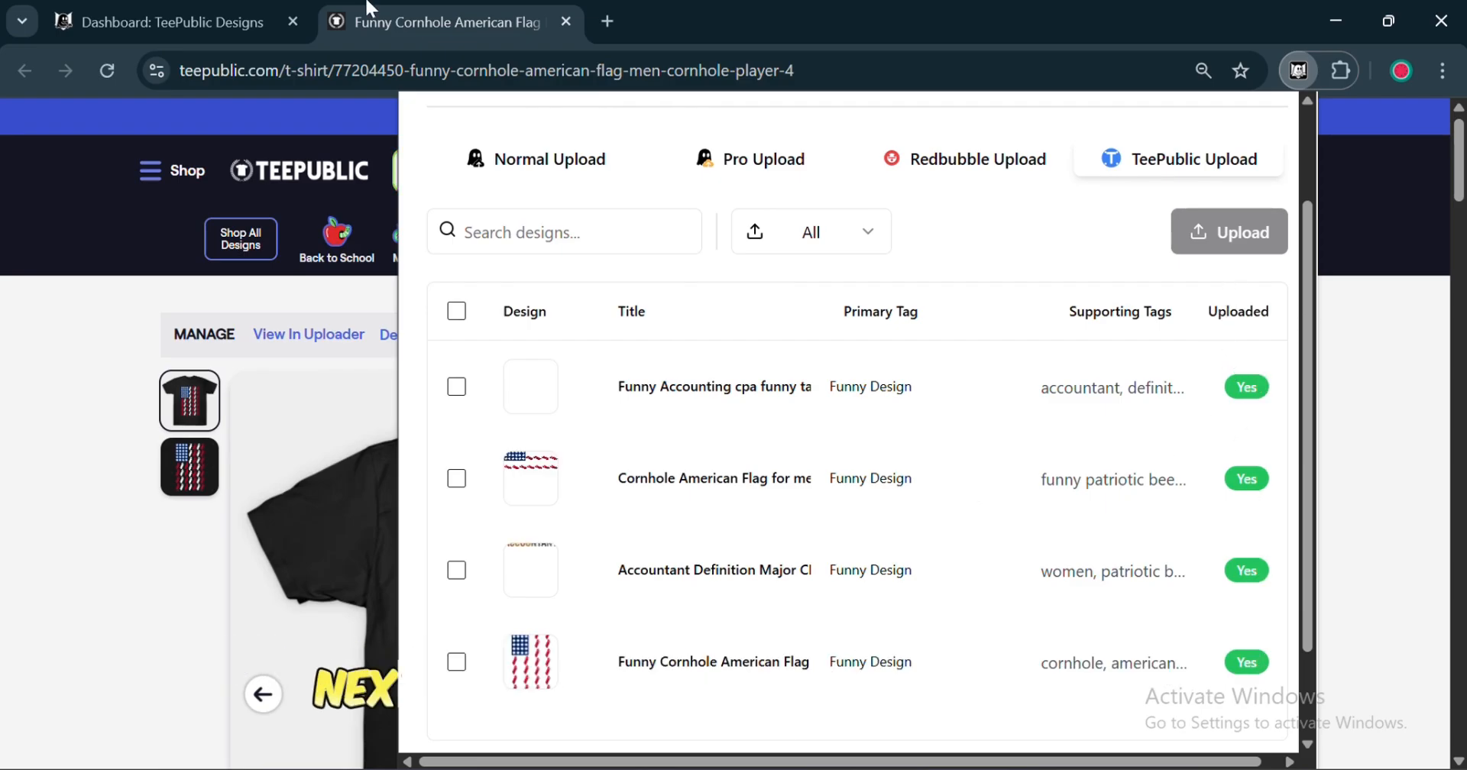
{"action": "left_click", "coordinate": [168, 21]}
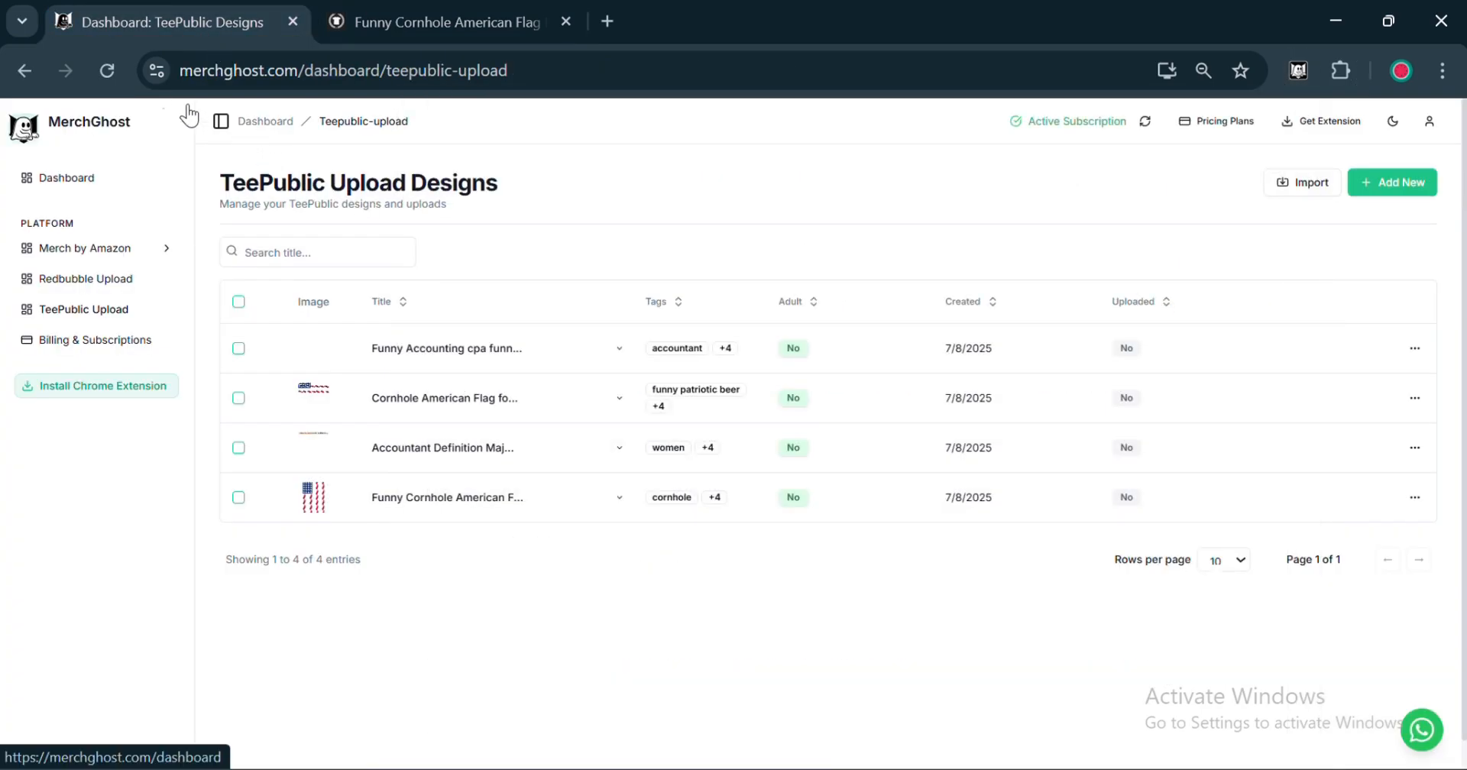